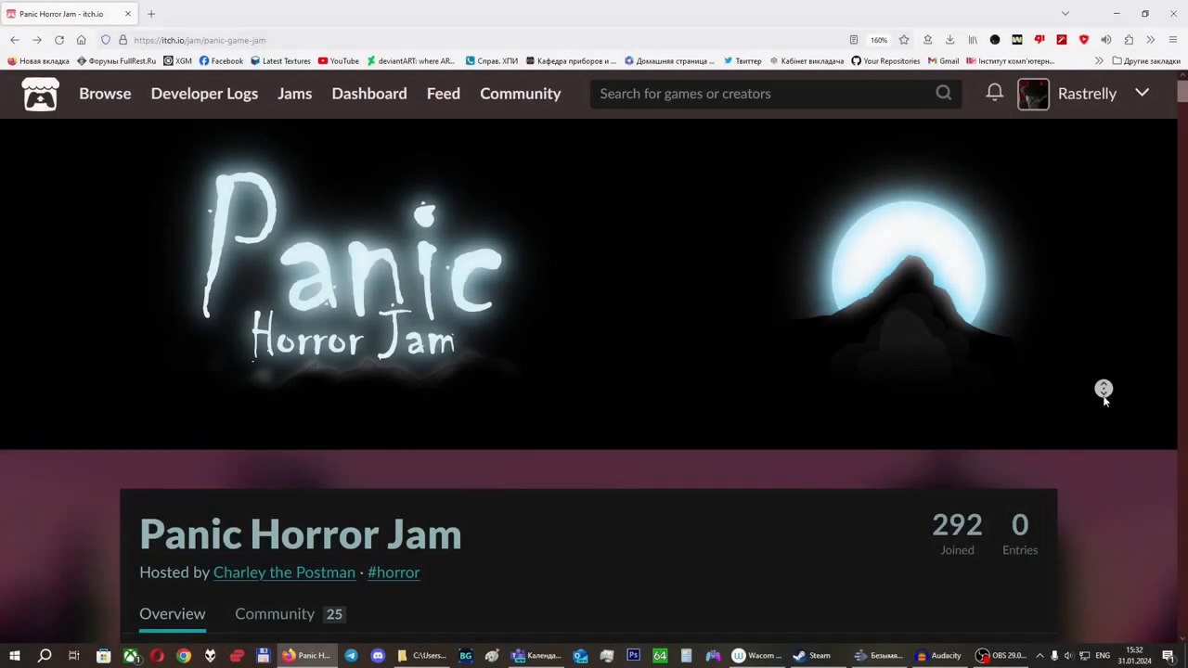
Scroll through the Unreal Project Browser templates, keeping the Blank Blueprint template selected.
scroll(down, 3)
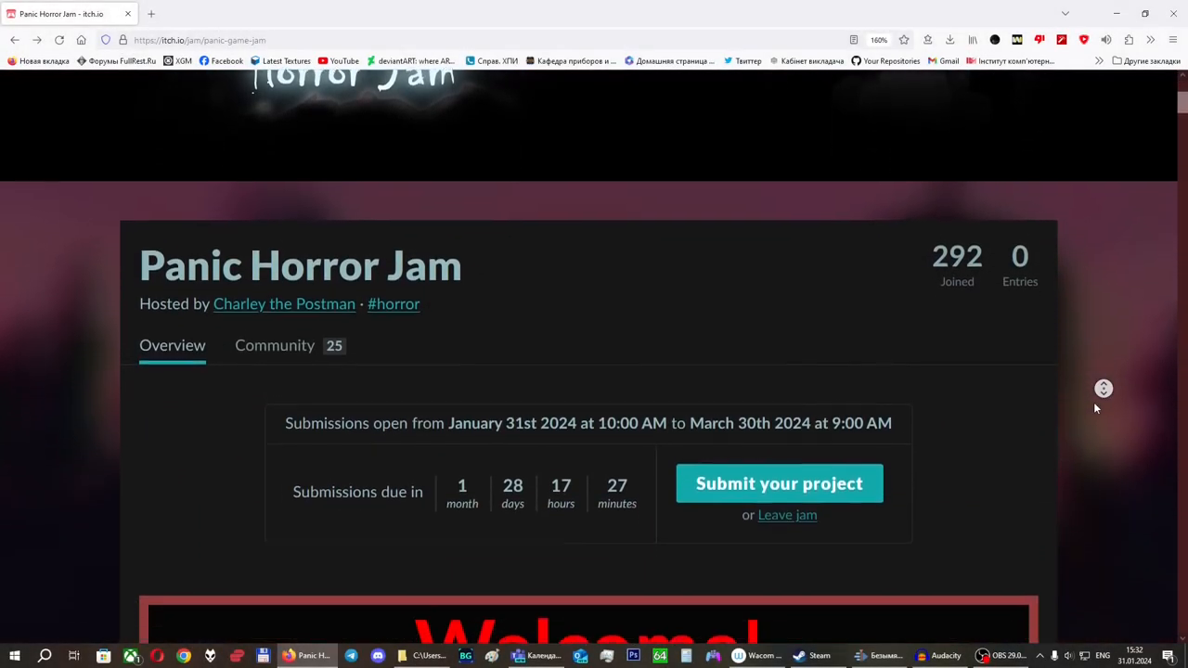
scroll(down, 3)
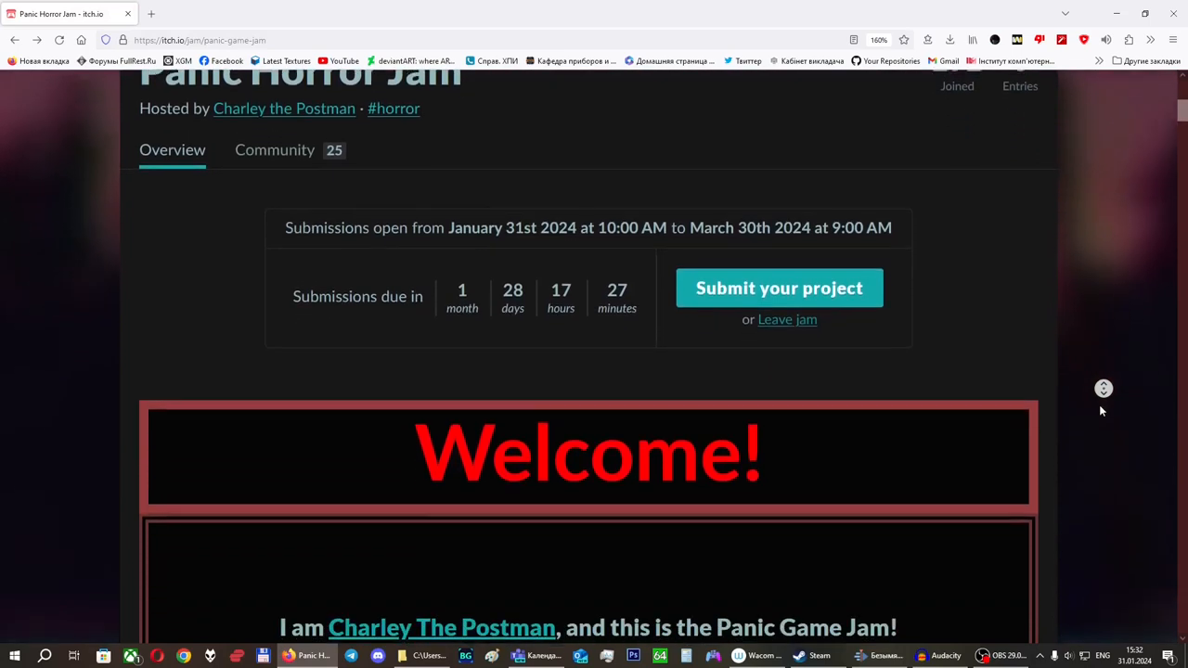
scroll(down, 3)
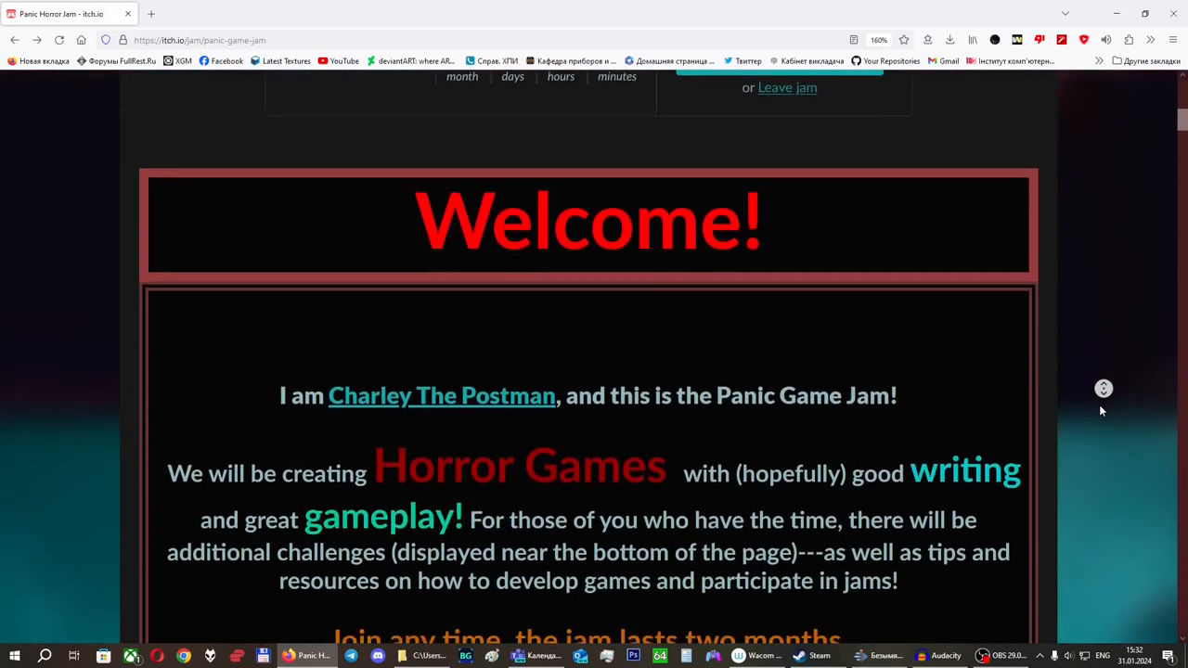
scroll(down, 3)
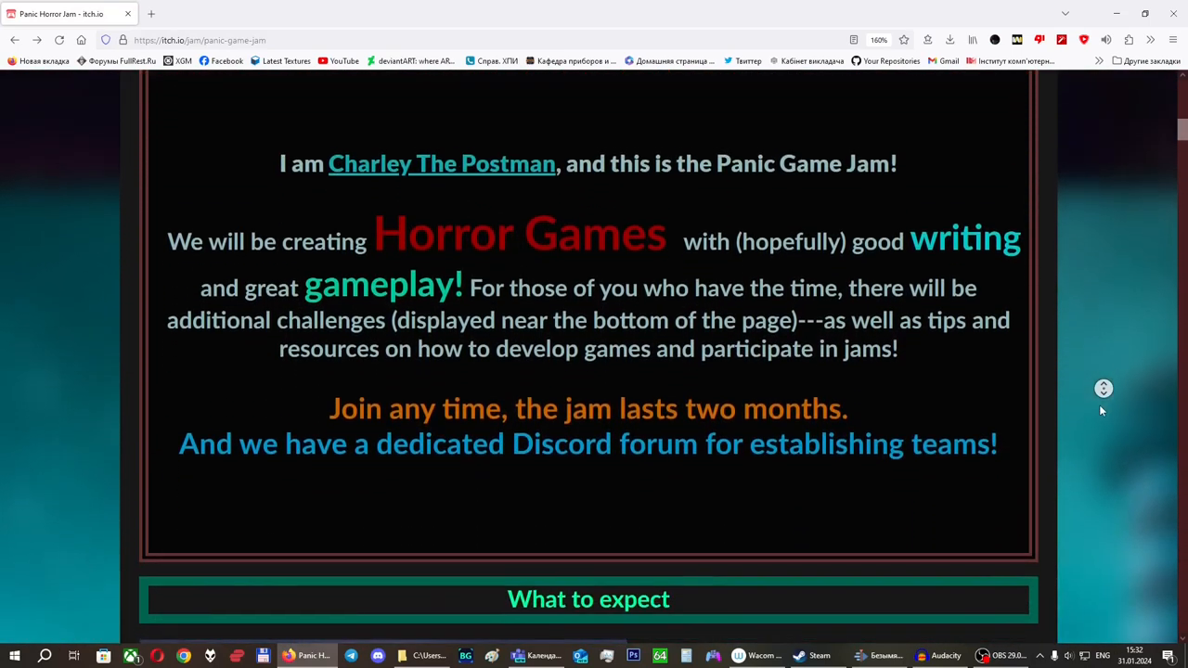
scroll(down, 3)
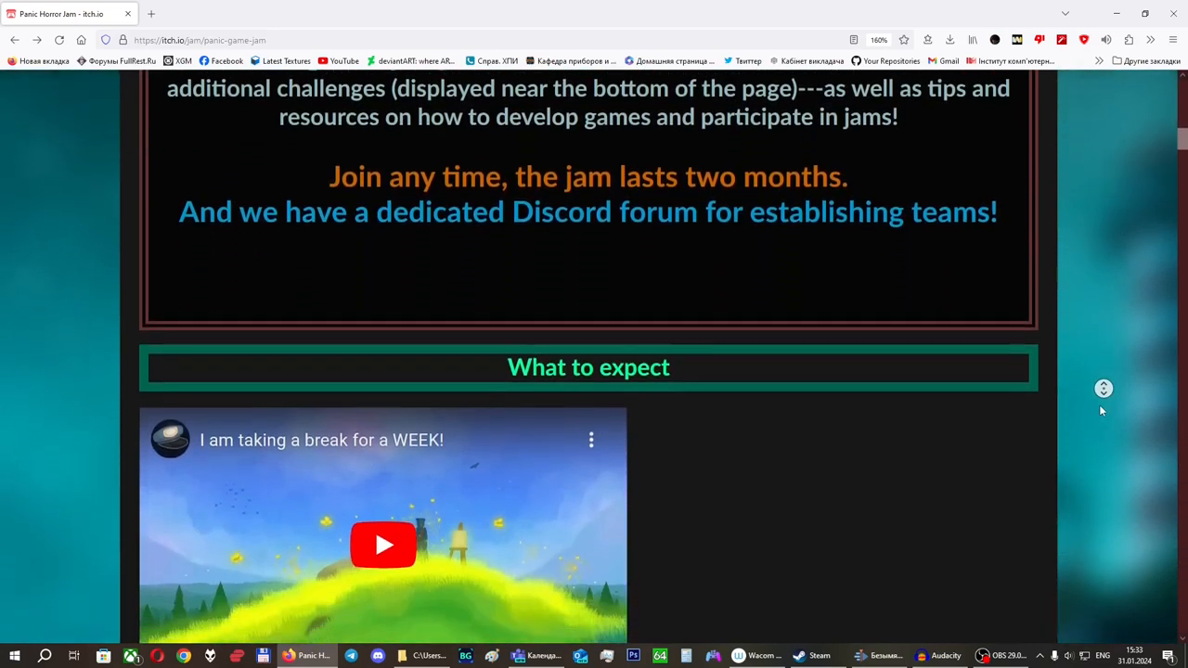
scroll(down, 3)
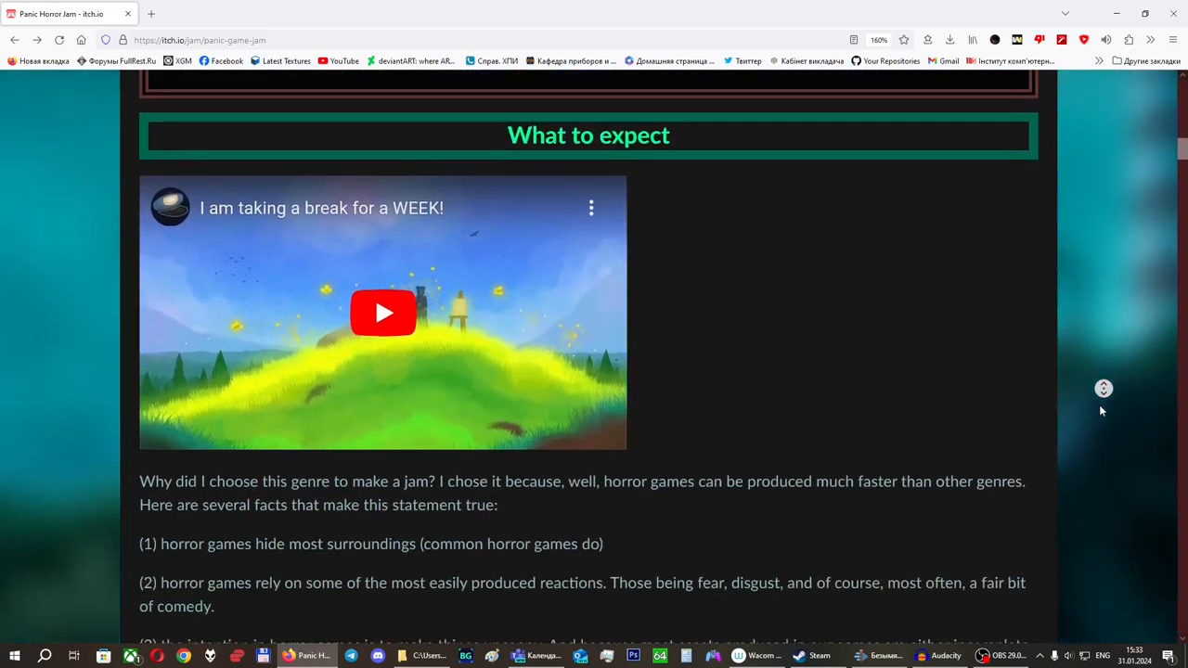
scroll(down, 3)
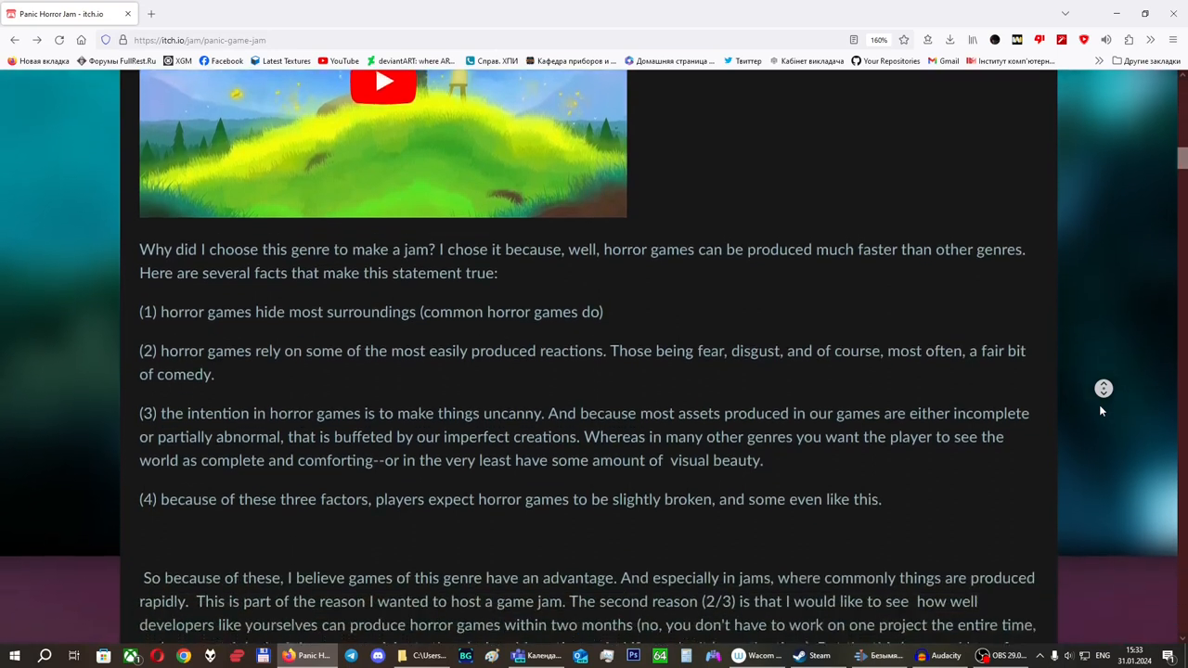
scroll(down, 3)
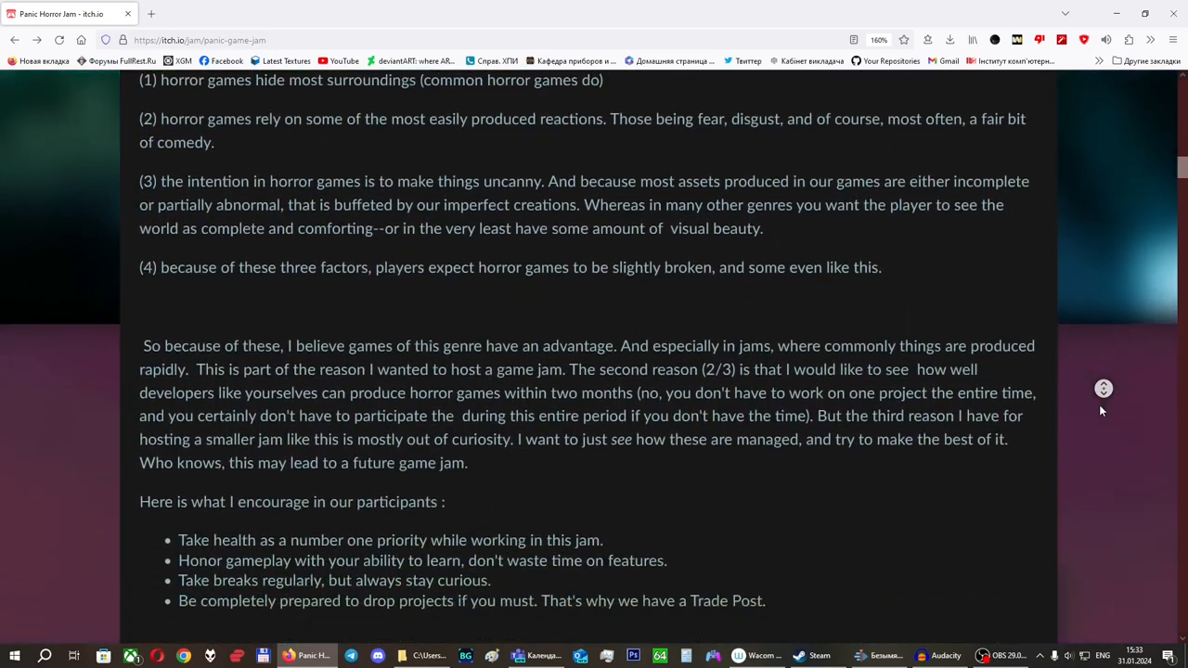
scroll(down, 3)
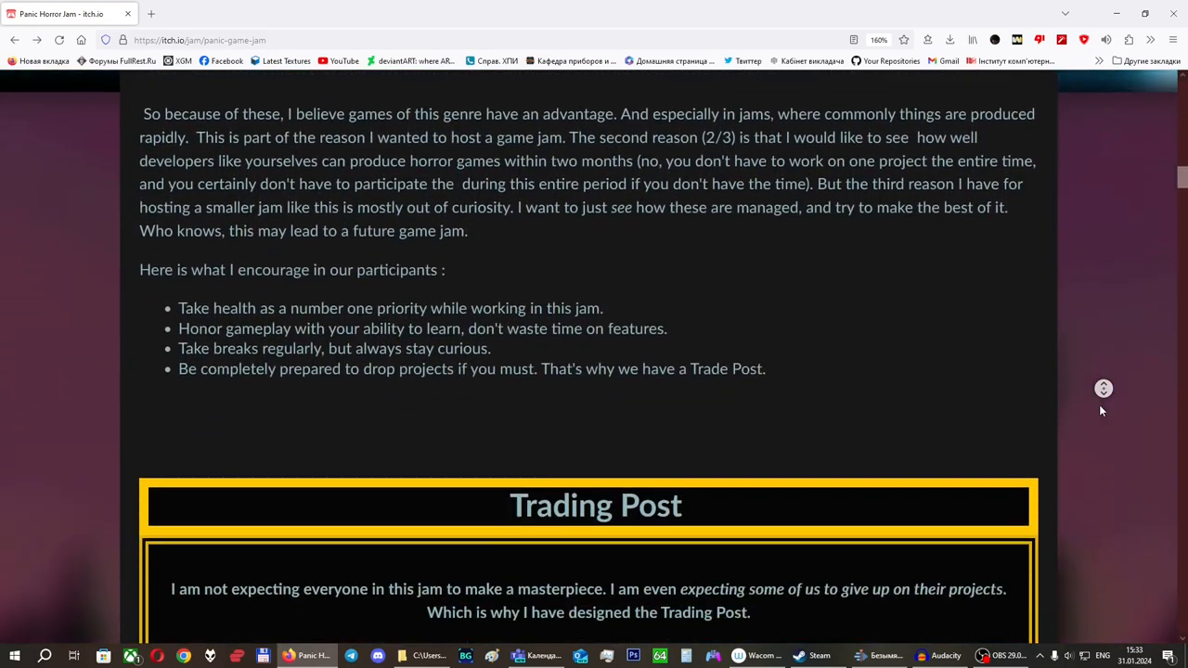
scroll(down, 3)
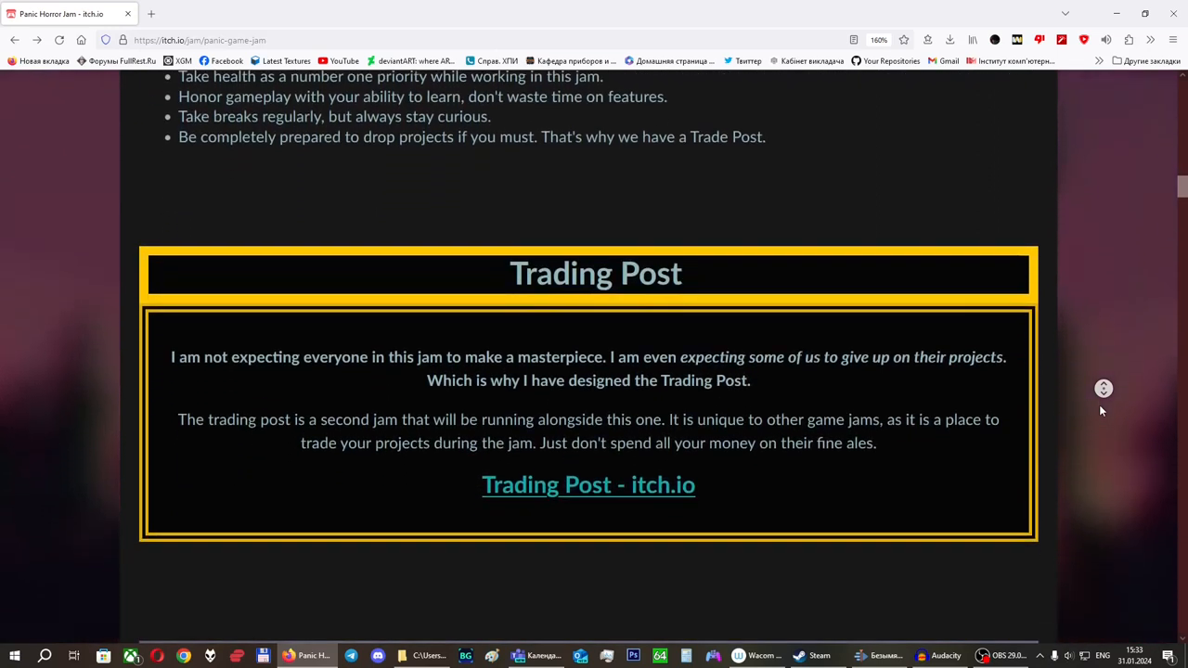
scroll(down, 3)
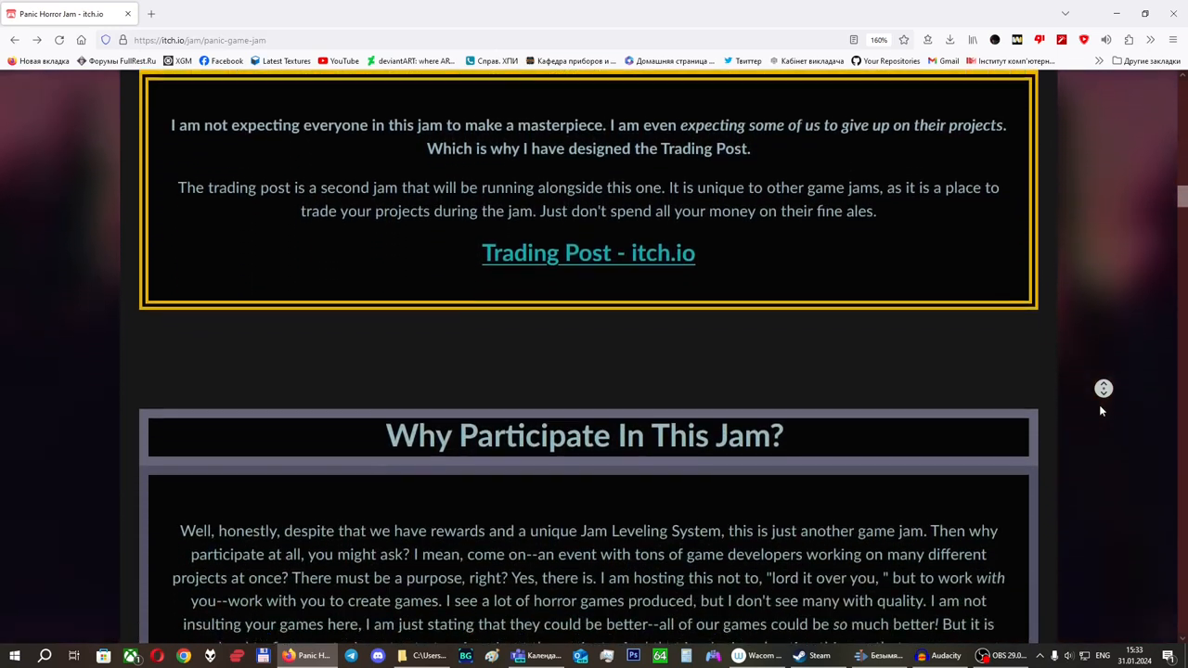
scroll(down, 3)
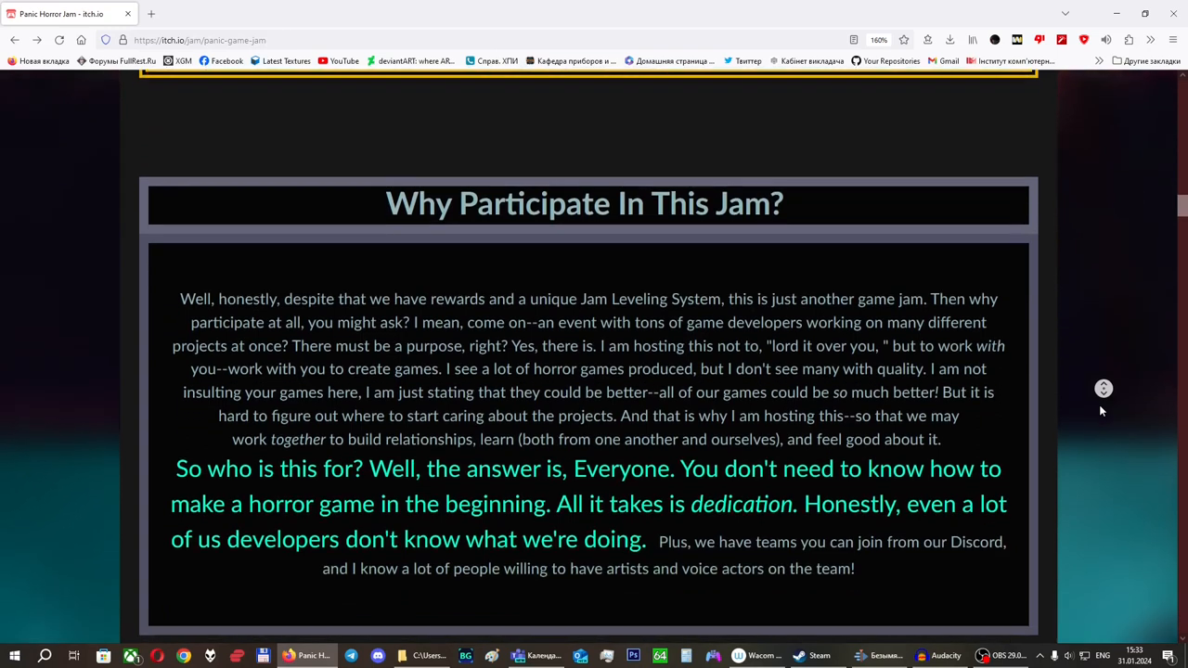
scroll(down, 3)
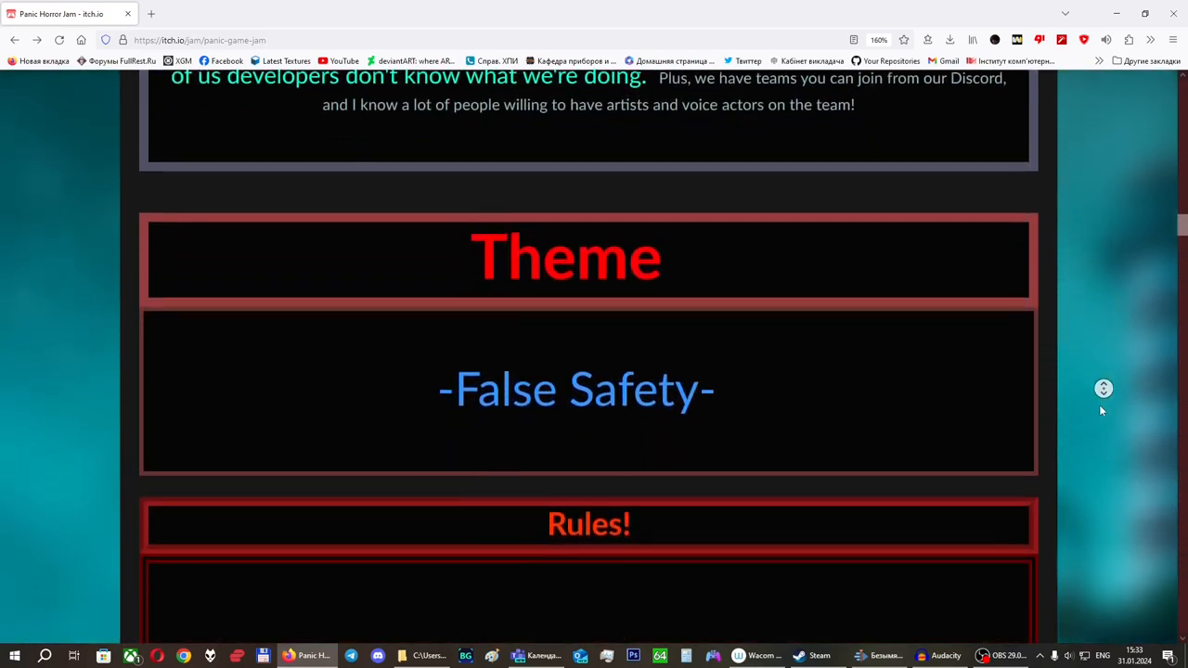
scroll(down, 3)
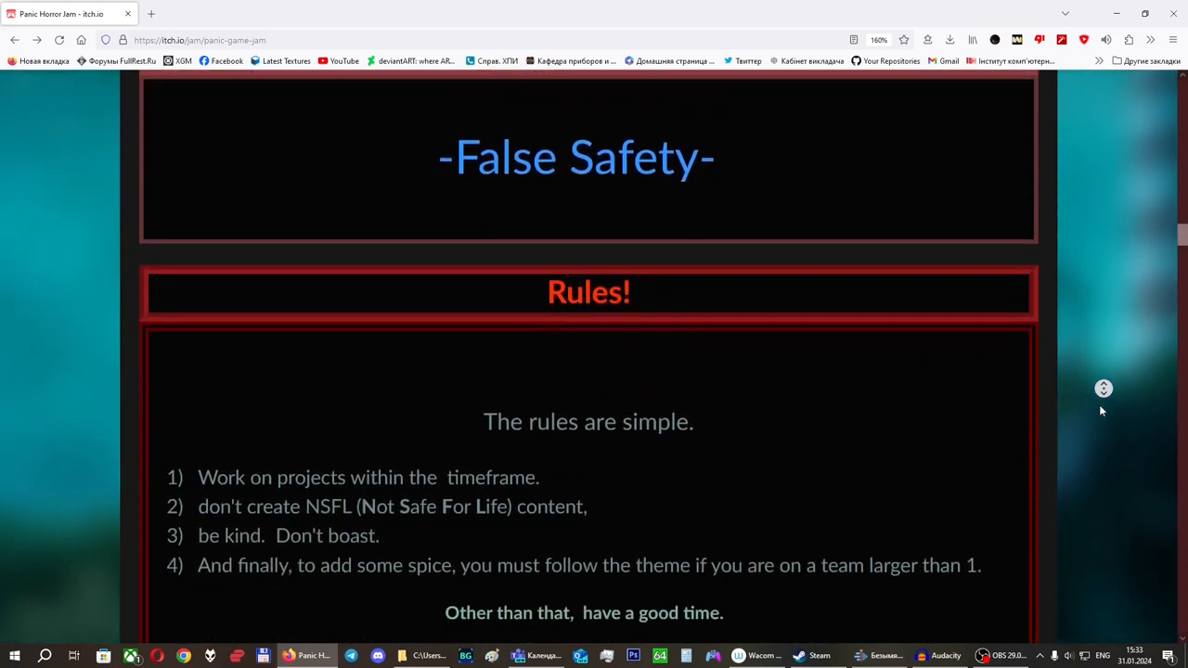
scroll(down, 3)
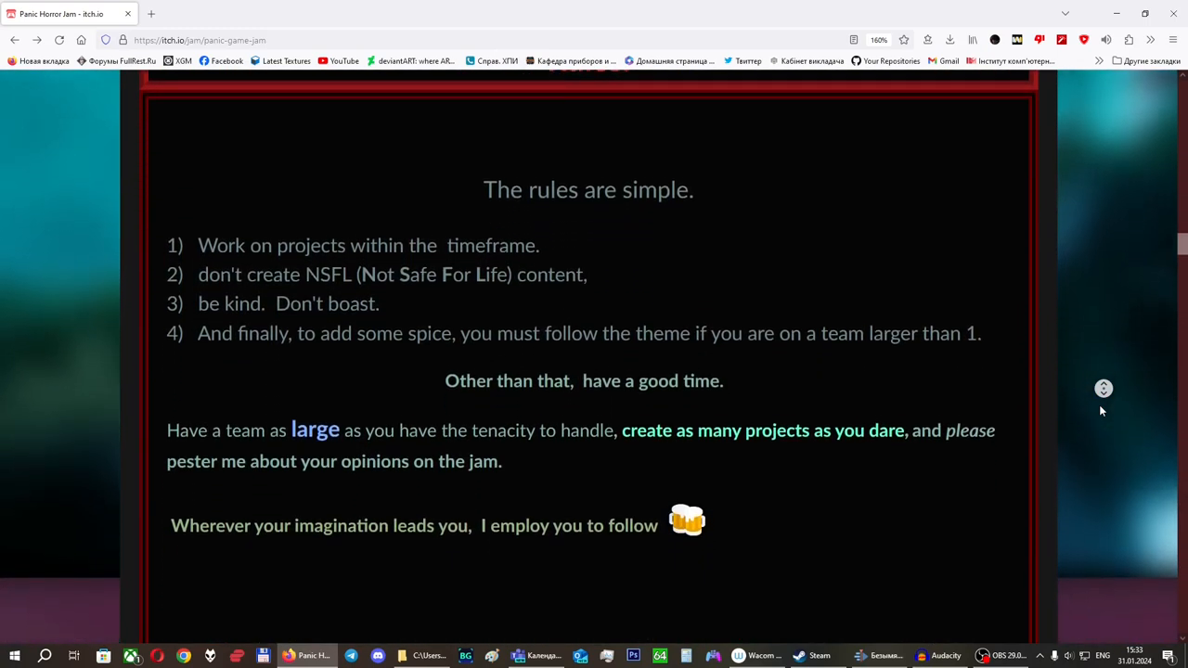
scroll(down, 3)
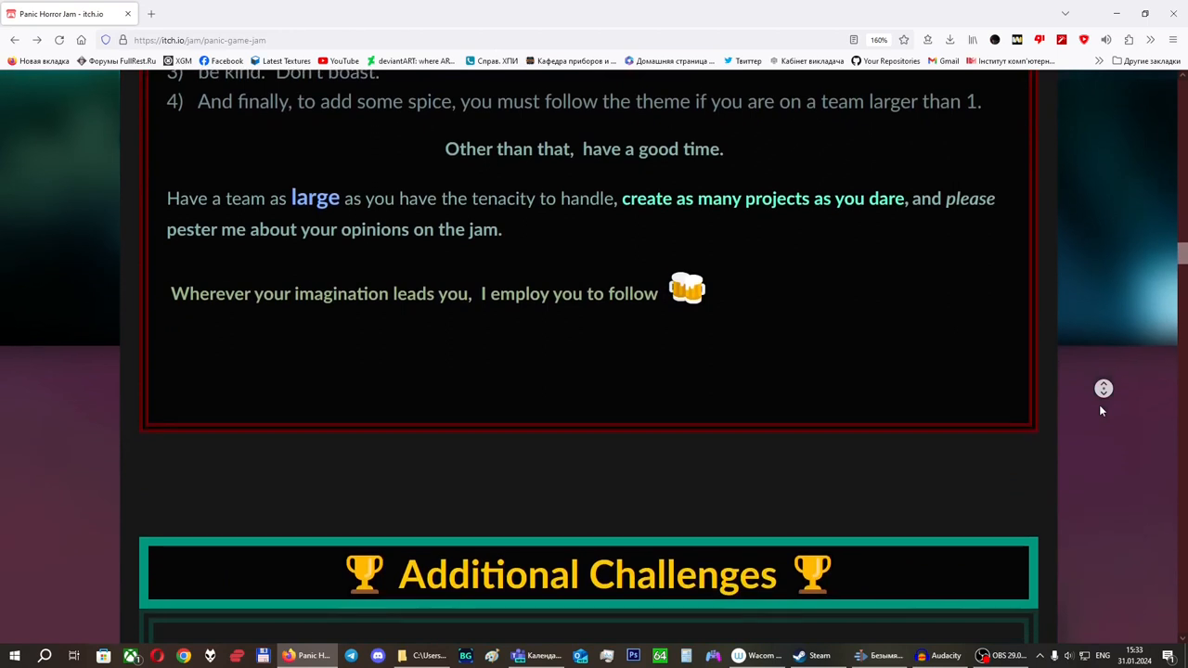
scroll(down, 3)
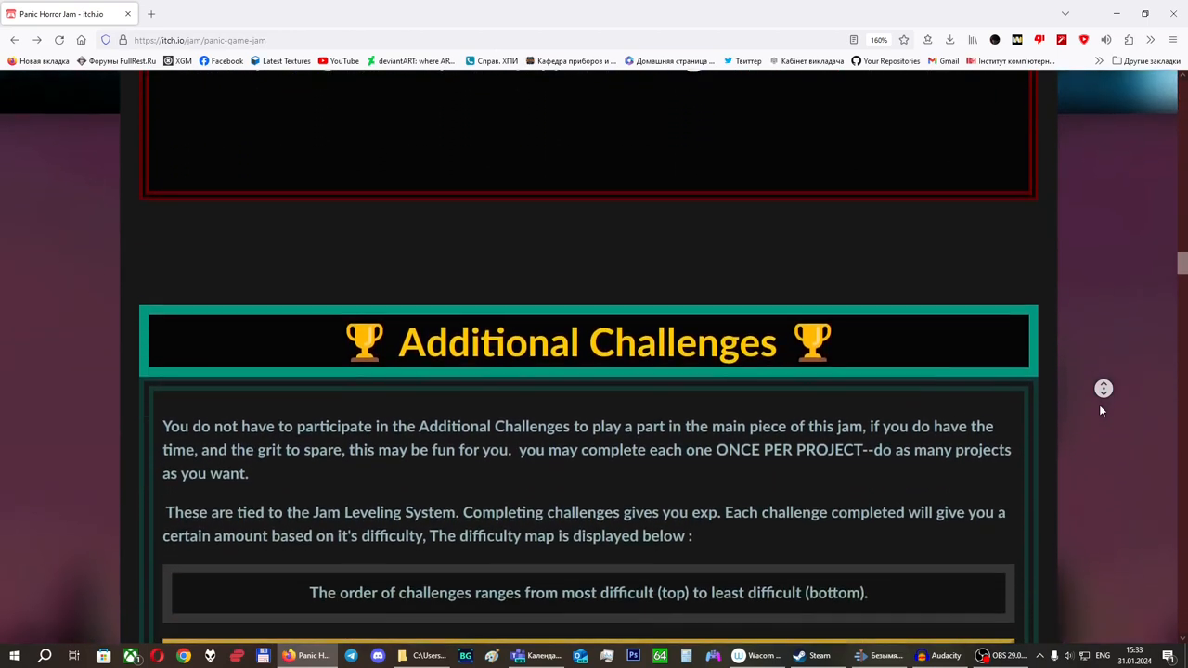
scroll(down, 3)
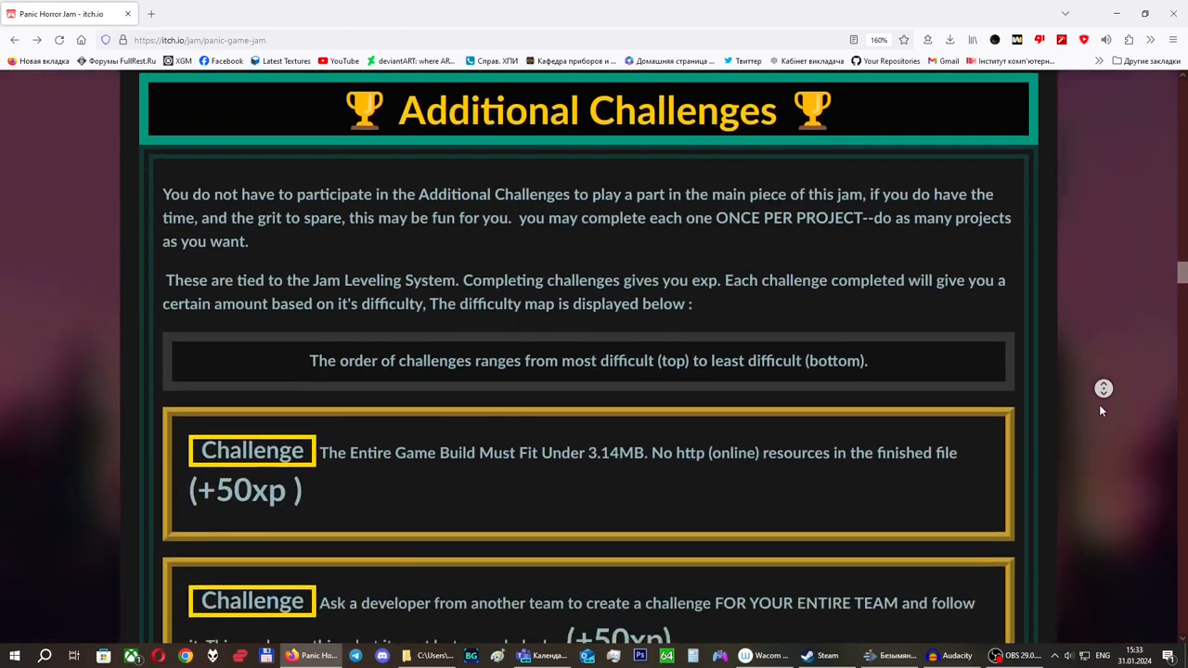
scroll(down, 3)
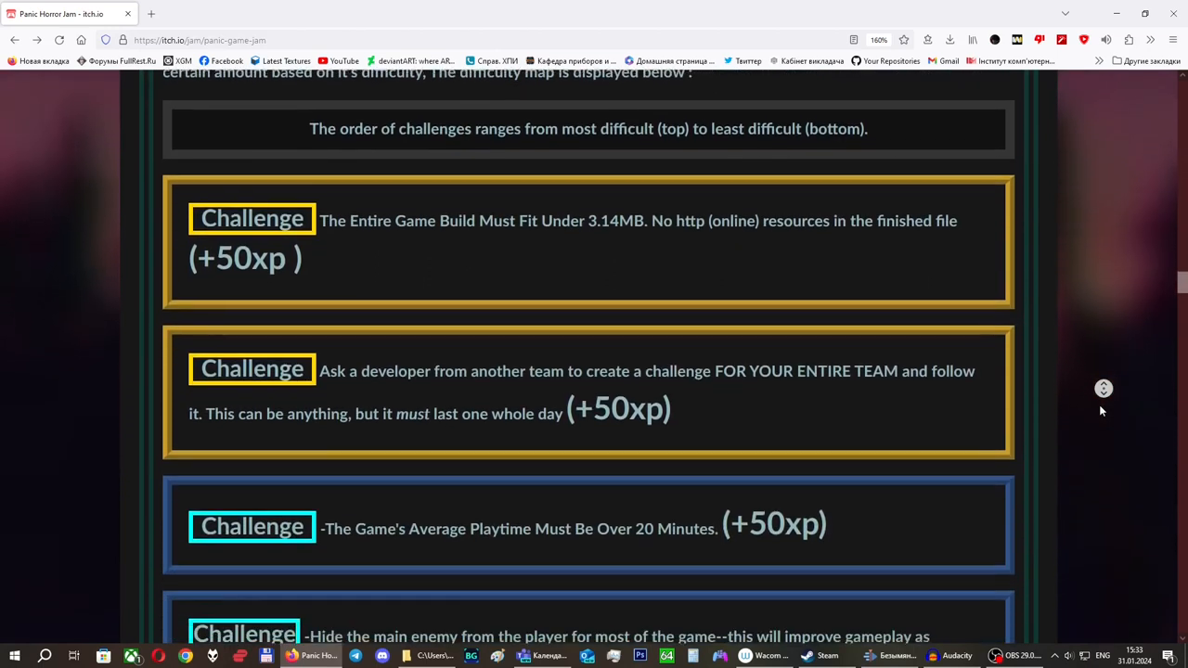
scroll(down, 3)
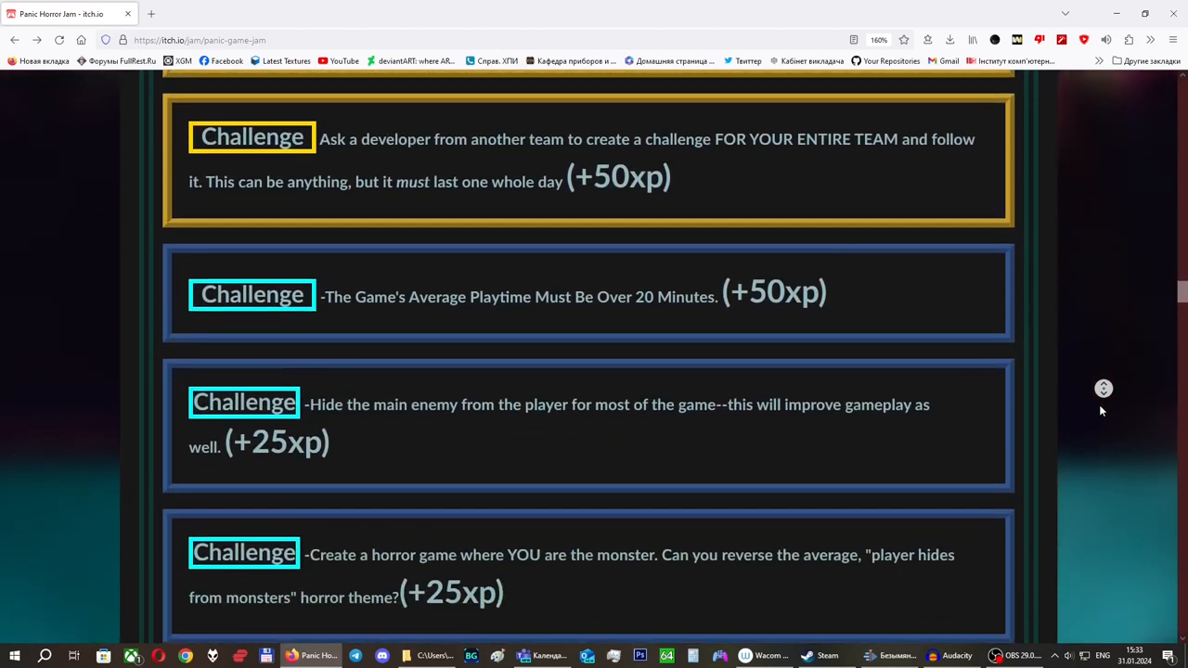
scroll(down, 3)
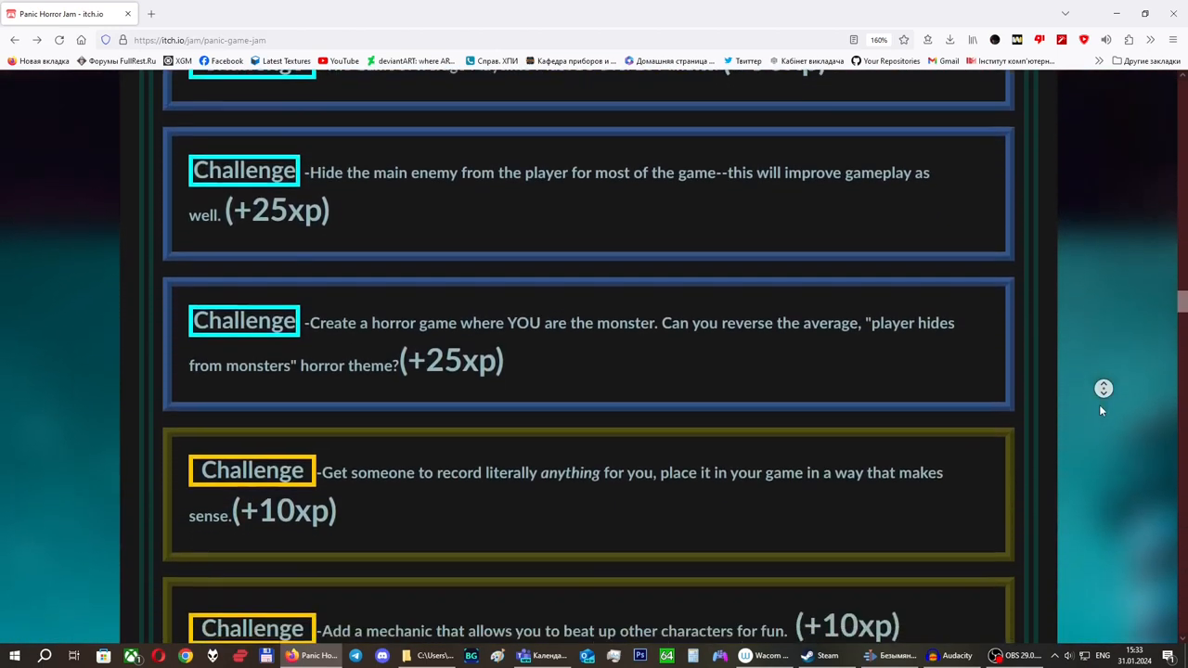
scroll(down, 3)
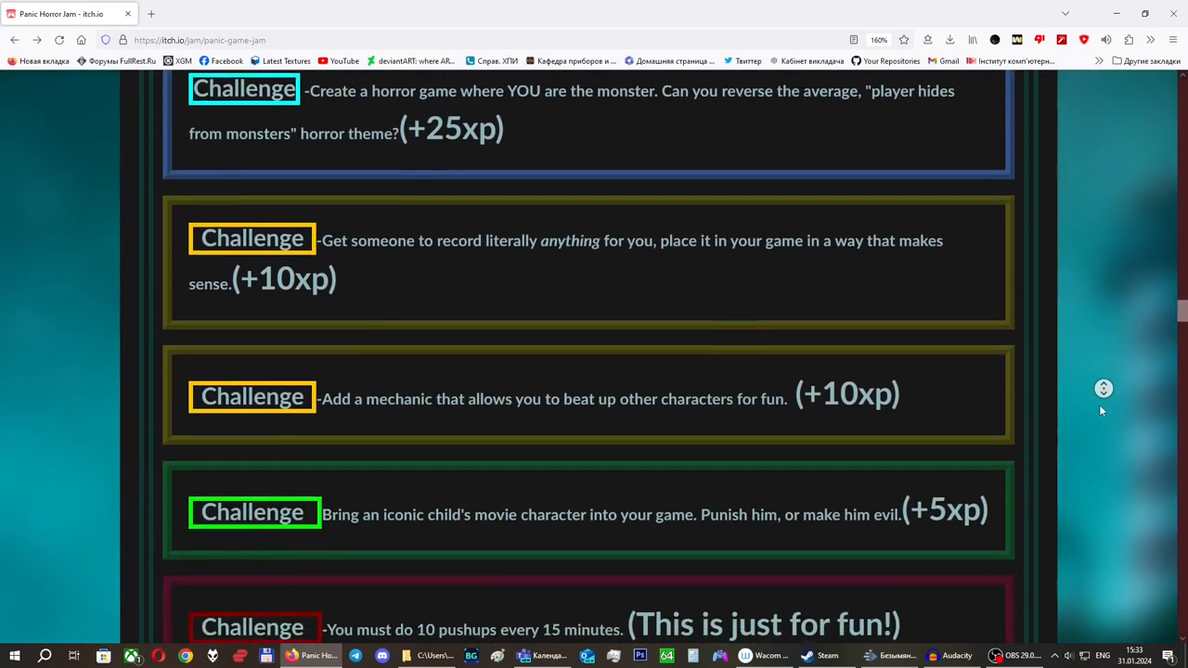
scroll(down, 3)
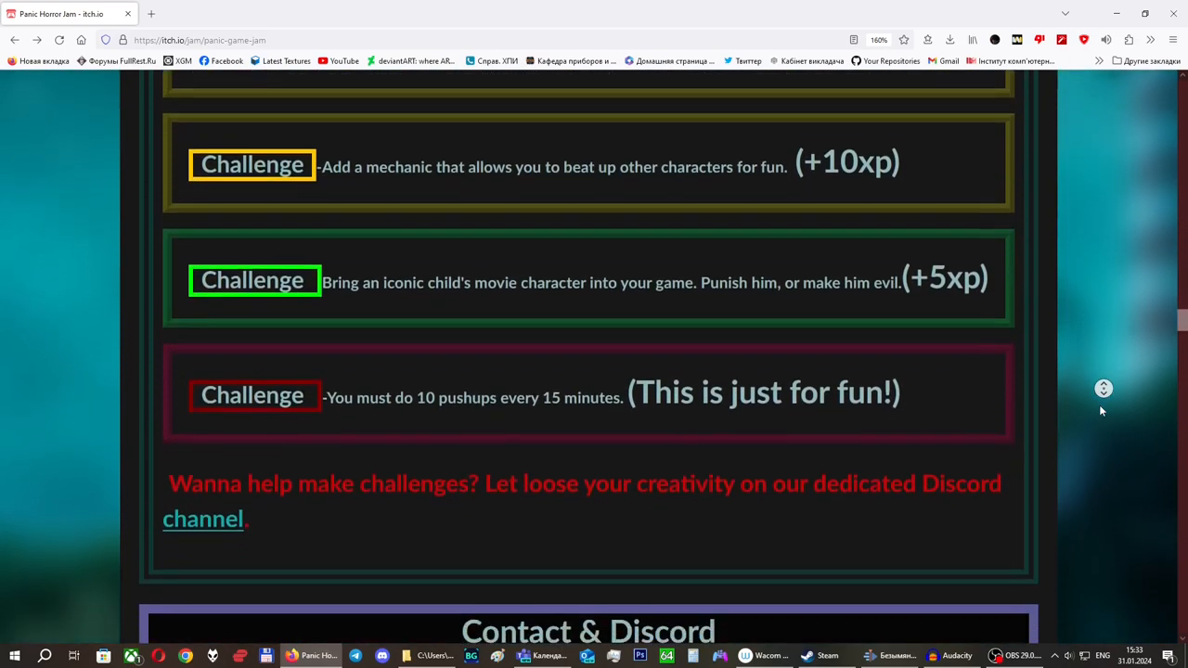
scroll(down, 3)
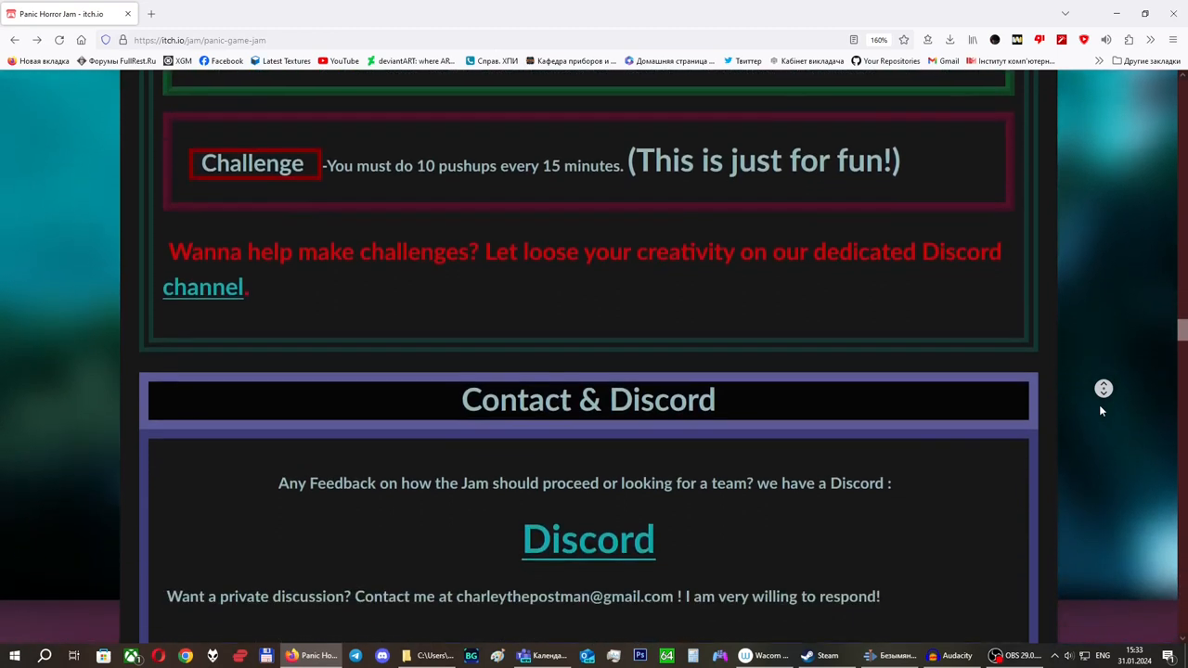
scroll(down, 3)
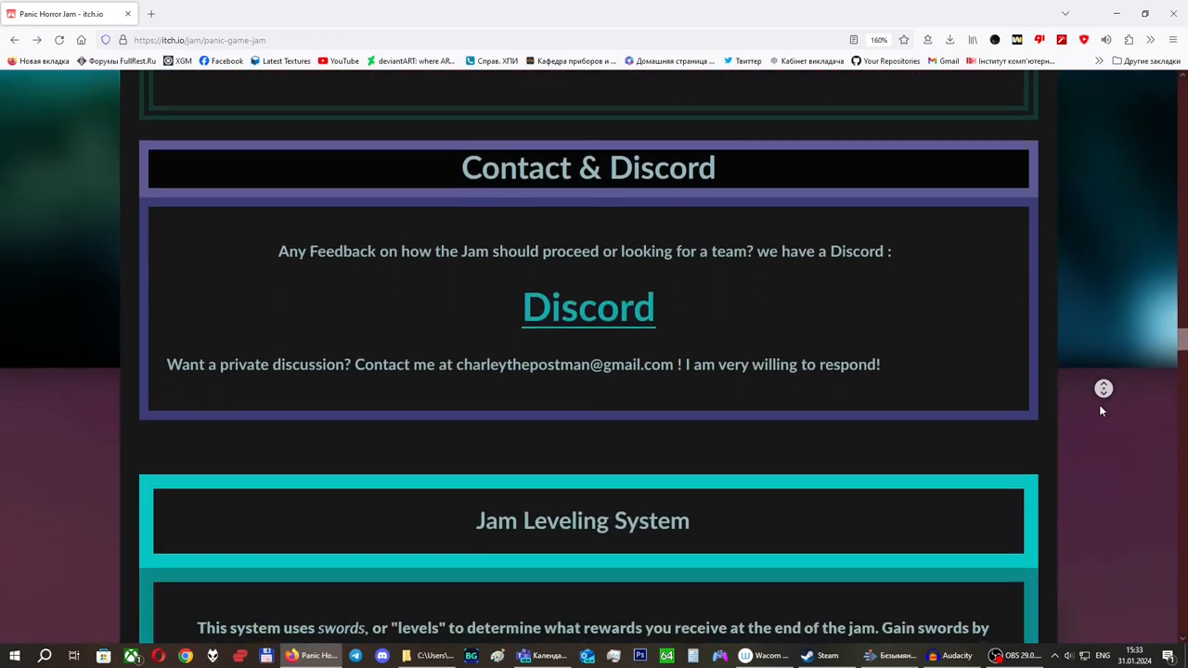
scroll(down, 3)
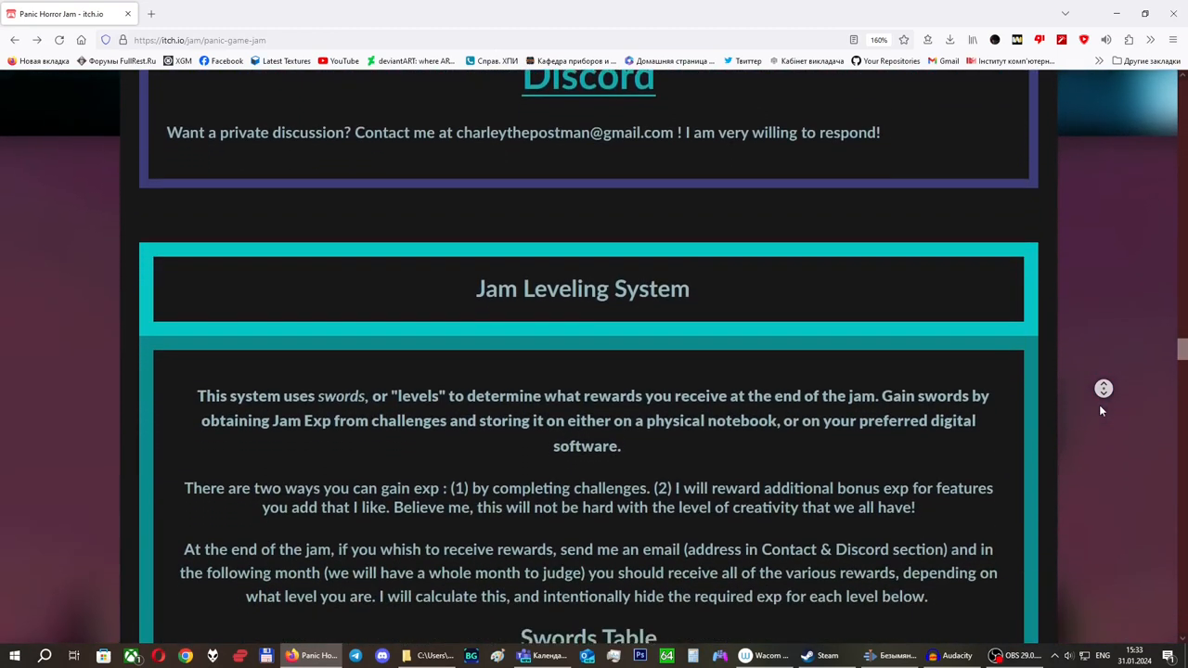
scroll(down, 3)
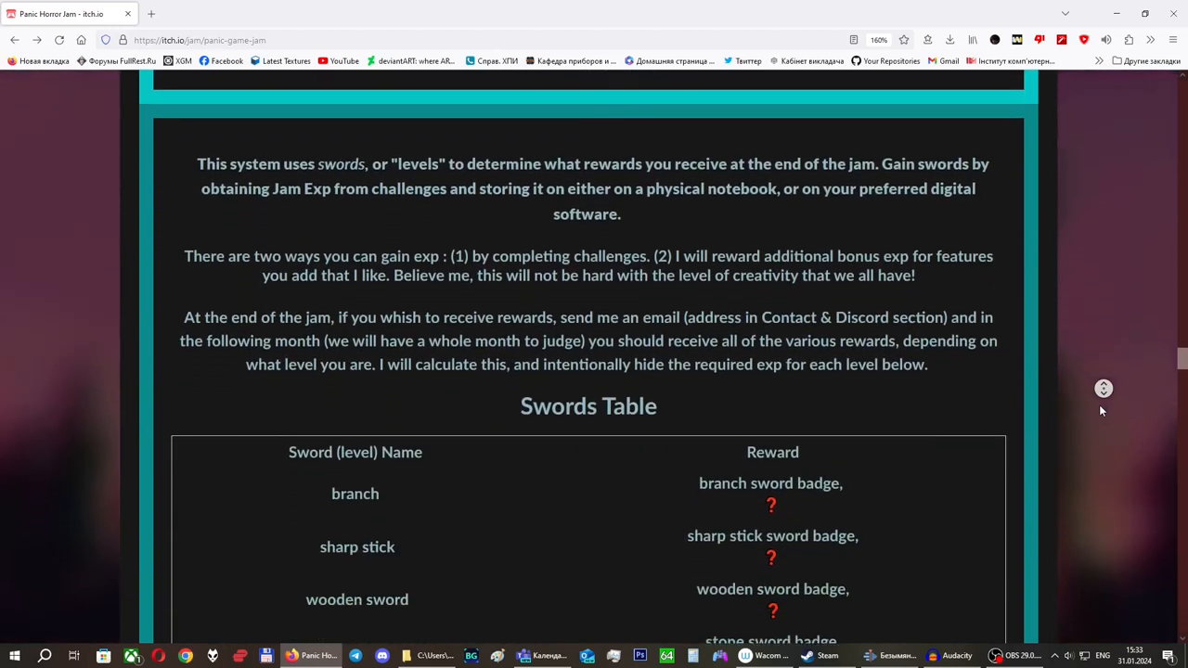
scroll(down, 3)
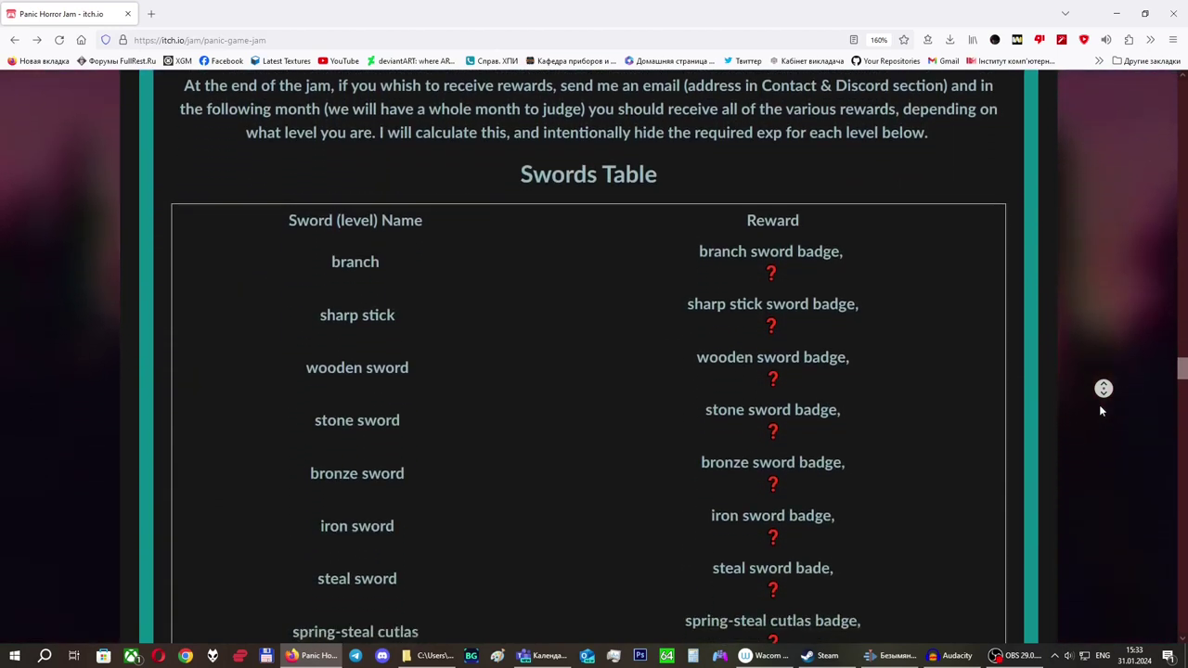
scroll(down, 3)
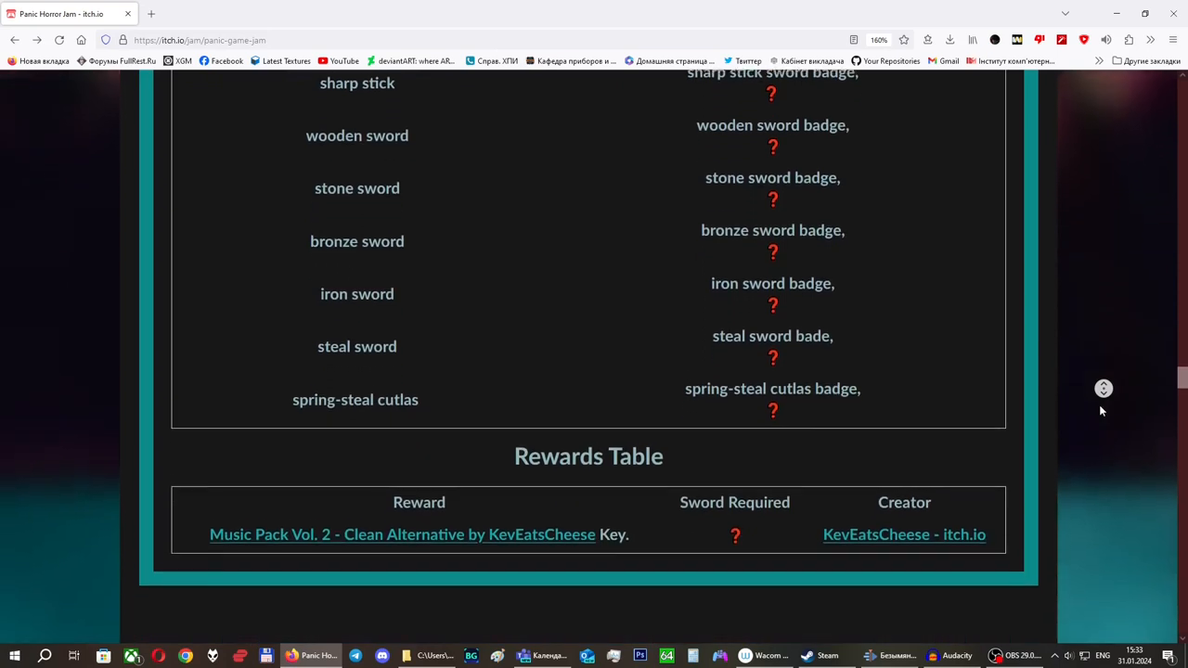
scroll(down, 3)
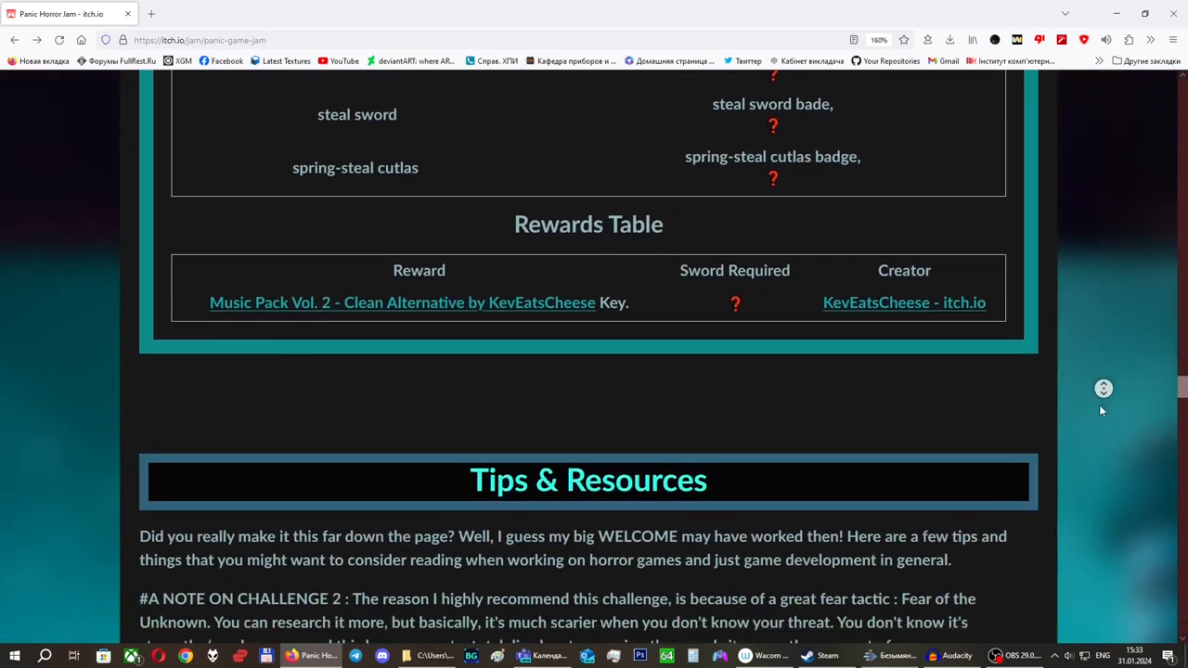
scroll(down, 3)
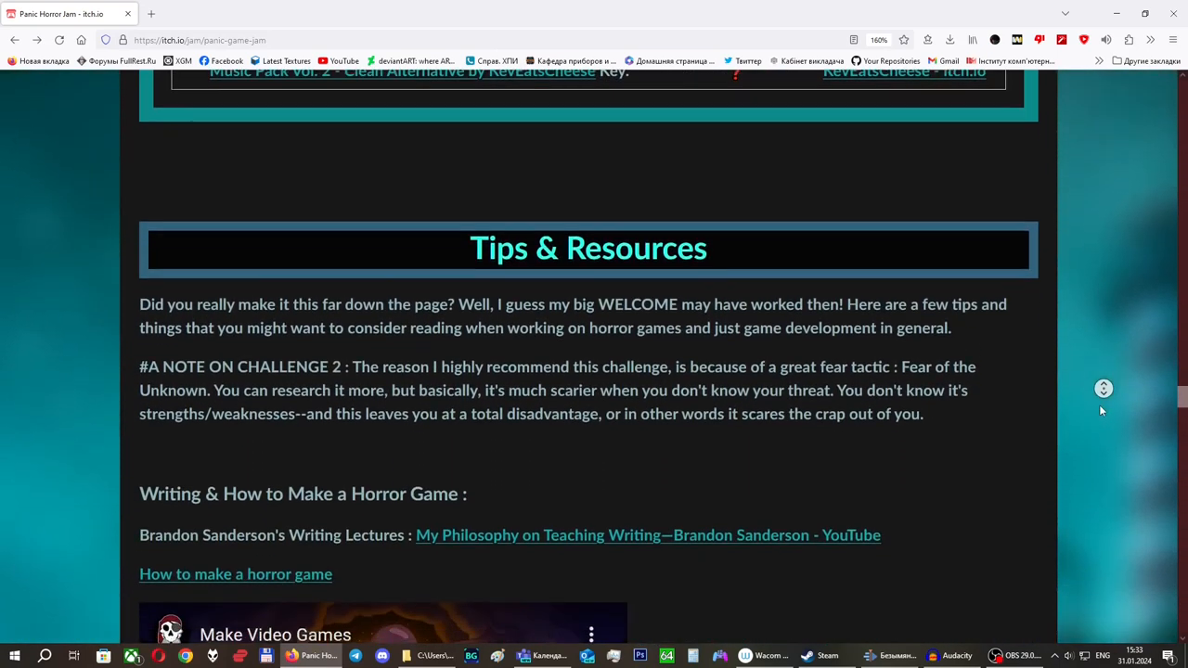
scroll(down, 3)
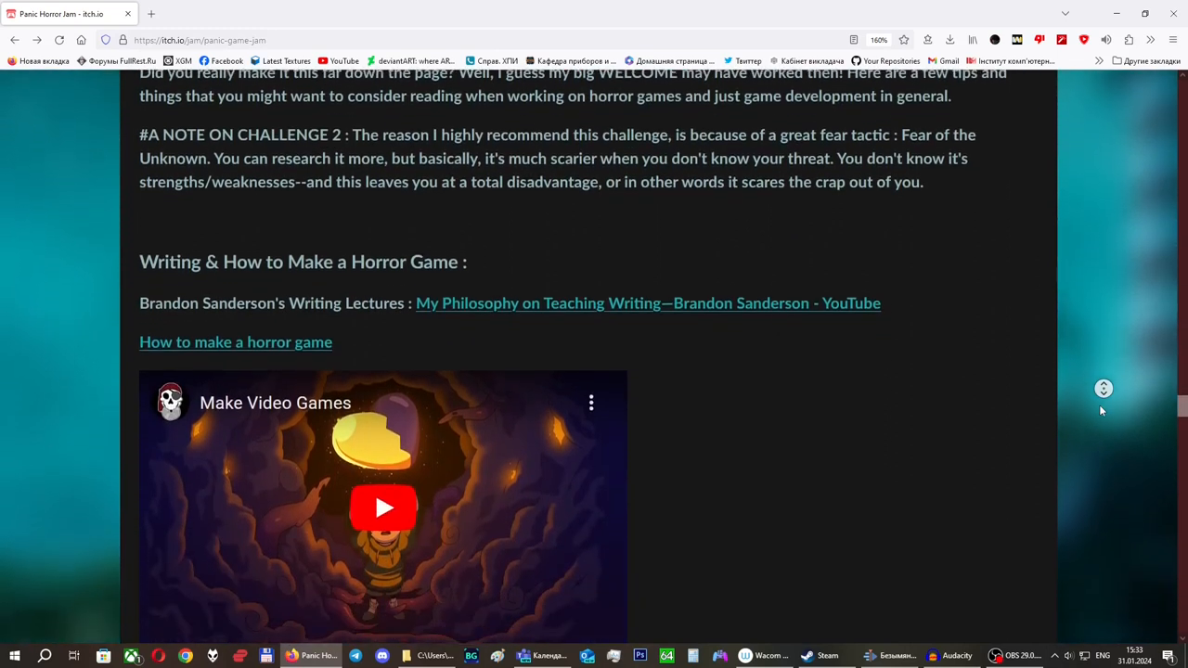
scroll(down, 3)
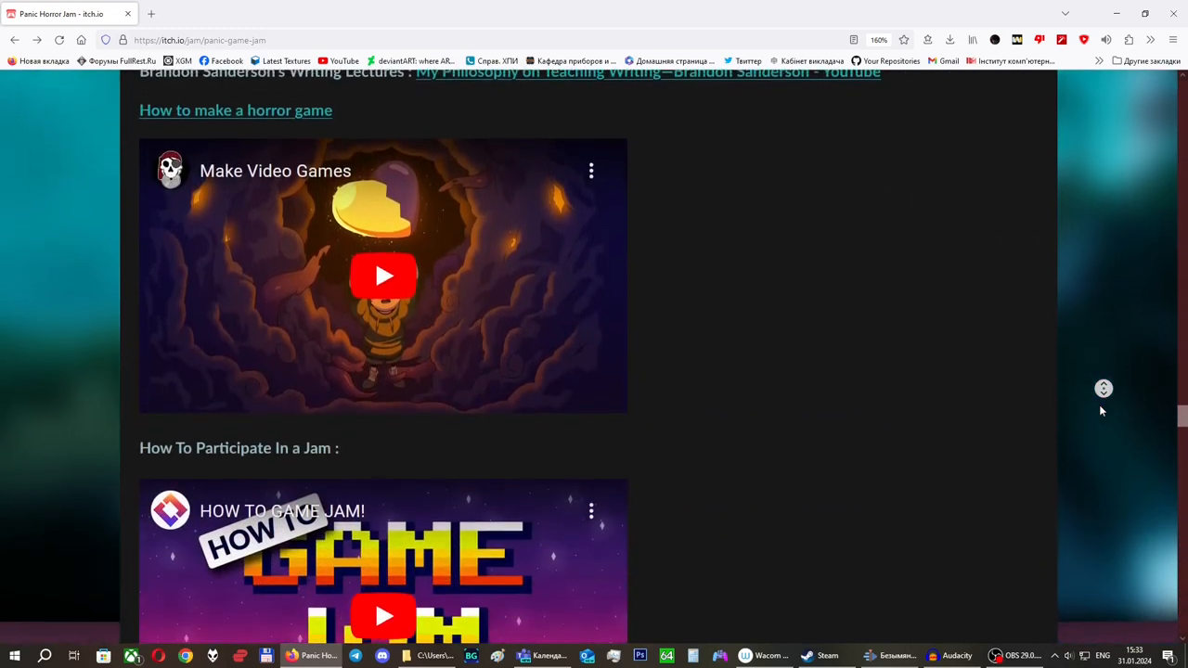
scroll(down, 3)
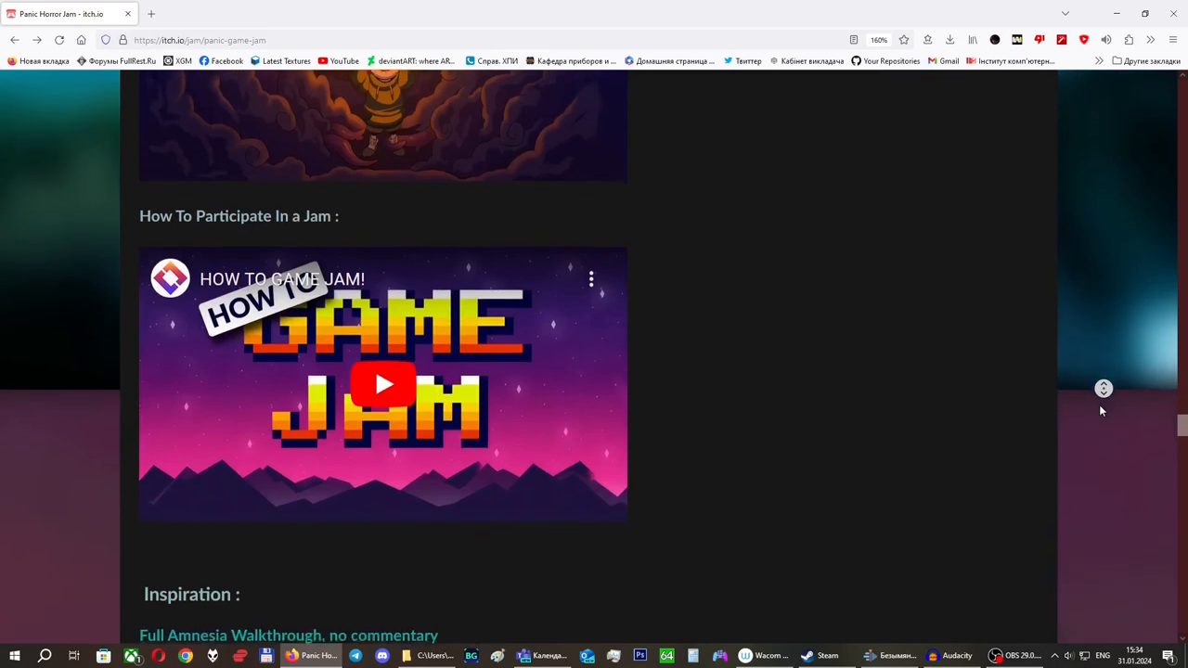
scroll(down, 3)
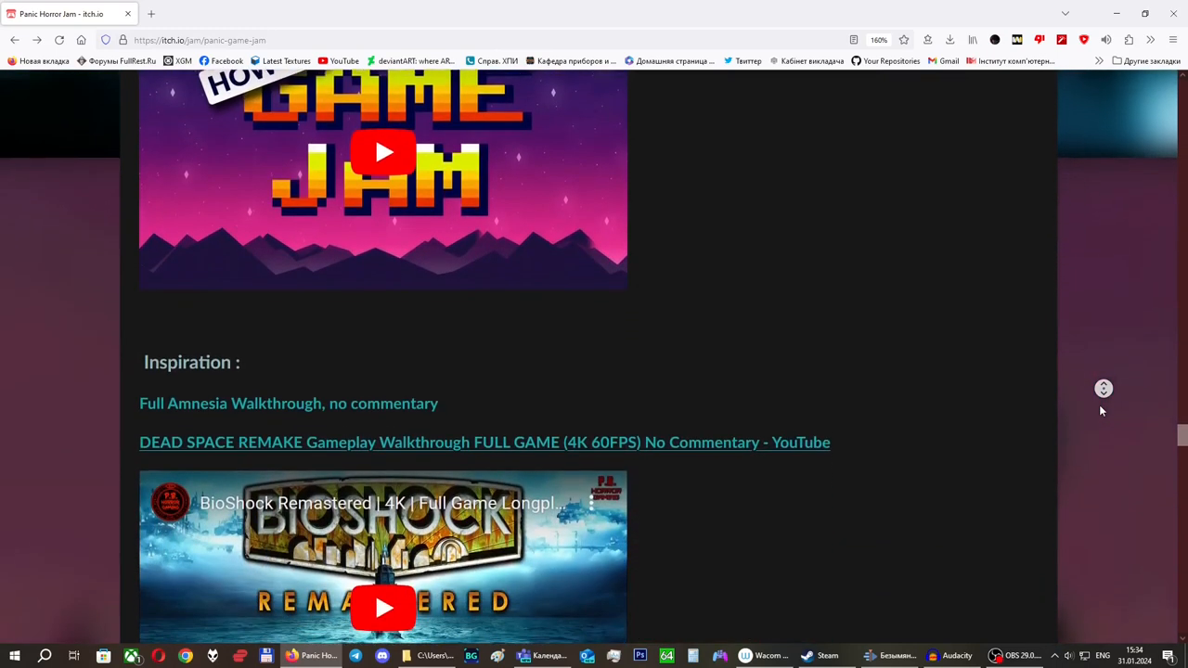
scroll(down, 3)
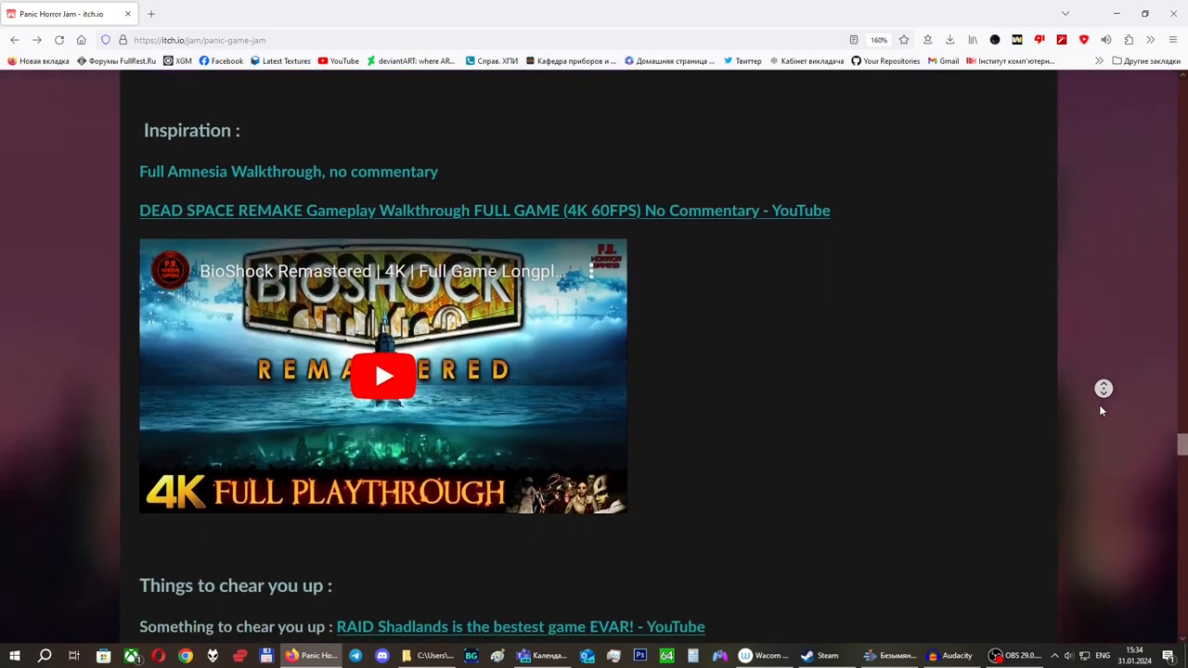
scroll(down, 3)
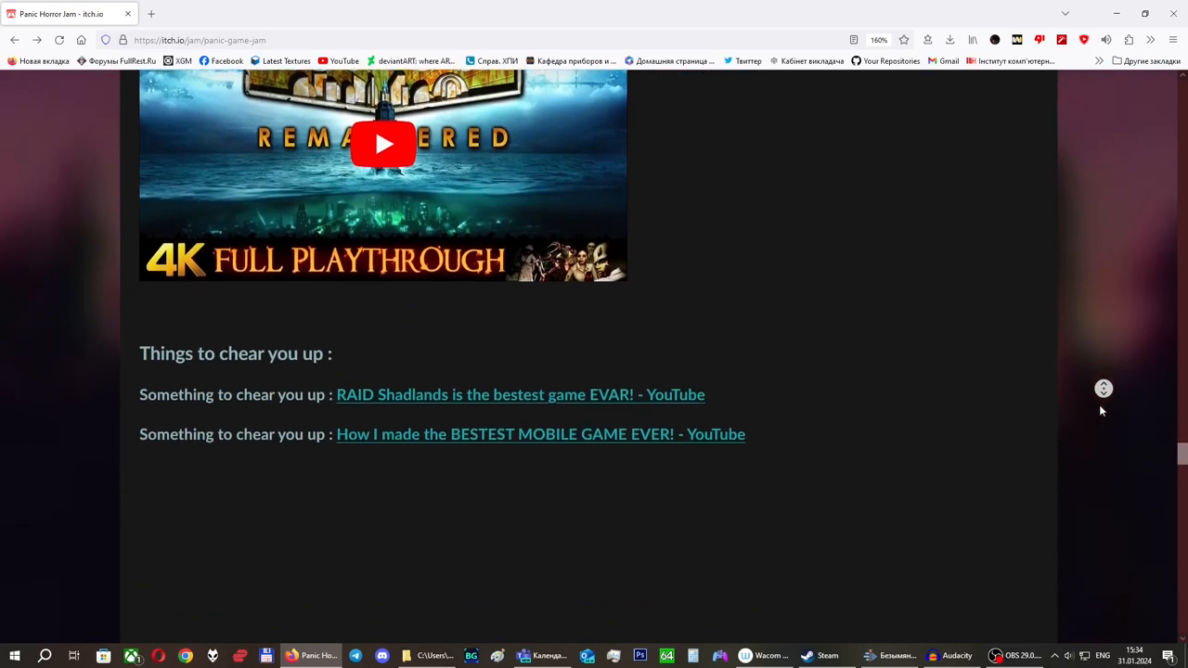
scroll(down, 3)
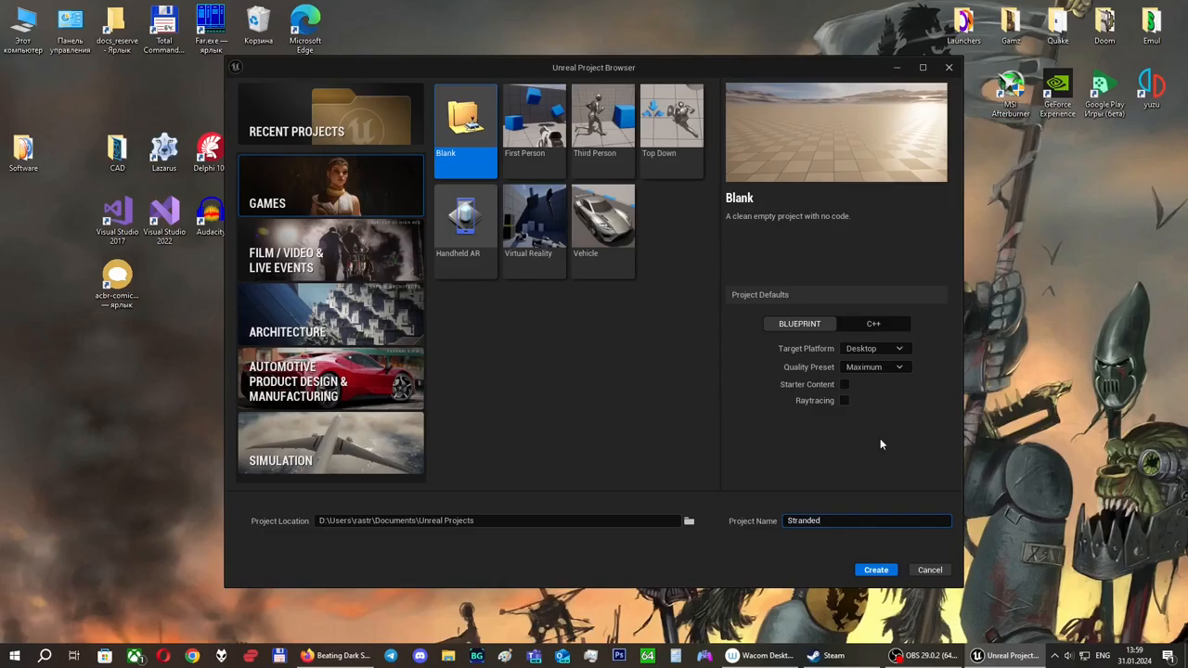
Extend the project name with 'Abyss' and create the blank StrandedAbyssalDear project.
text(AbyssalGear)
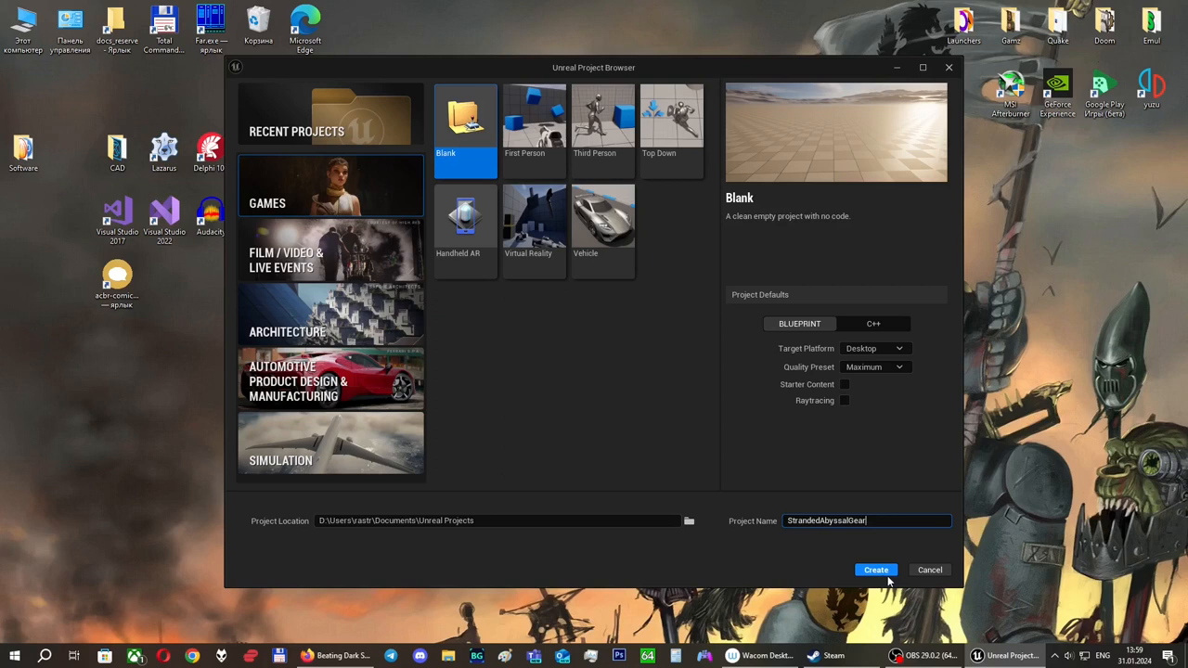
mouse_move(888, 581)
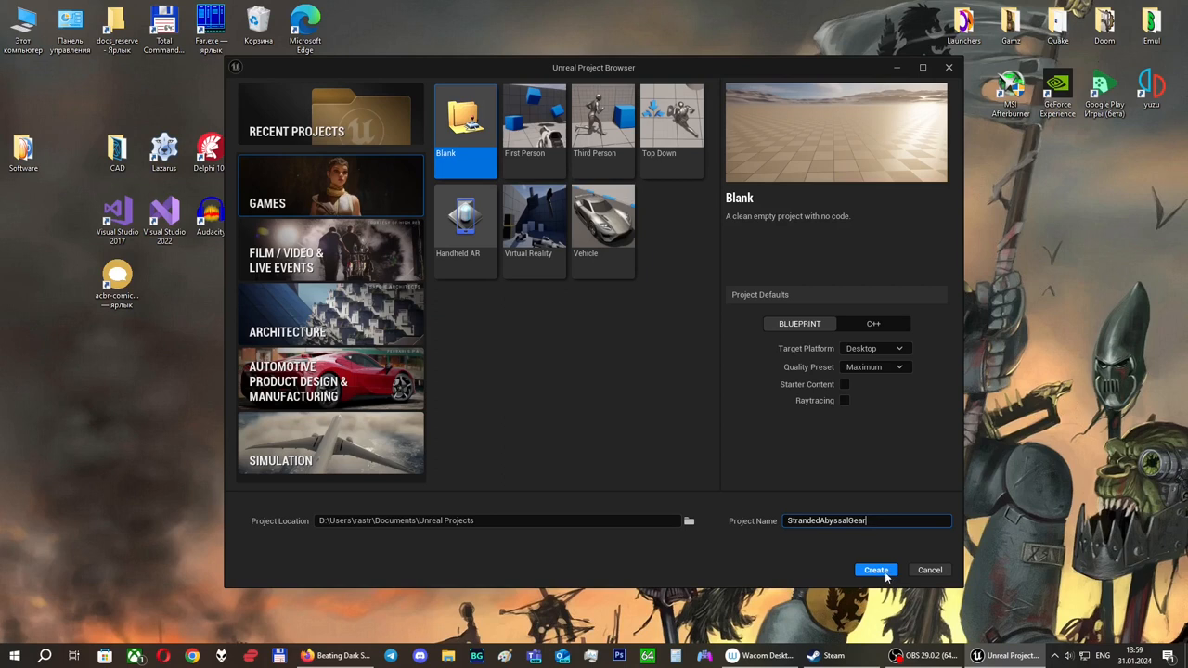
click(877, 570)
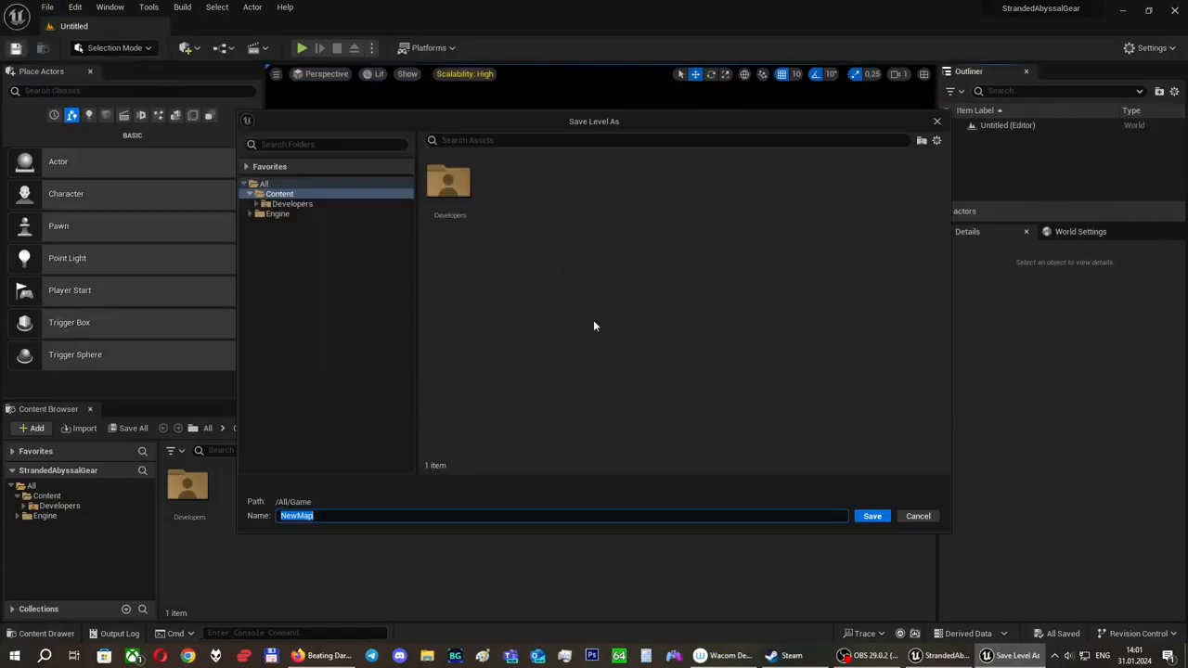
Save the empty level as 'medbay' and add coloured content folders for Blueprints, Levels, Materials and Meshes.
click(873, 516)
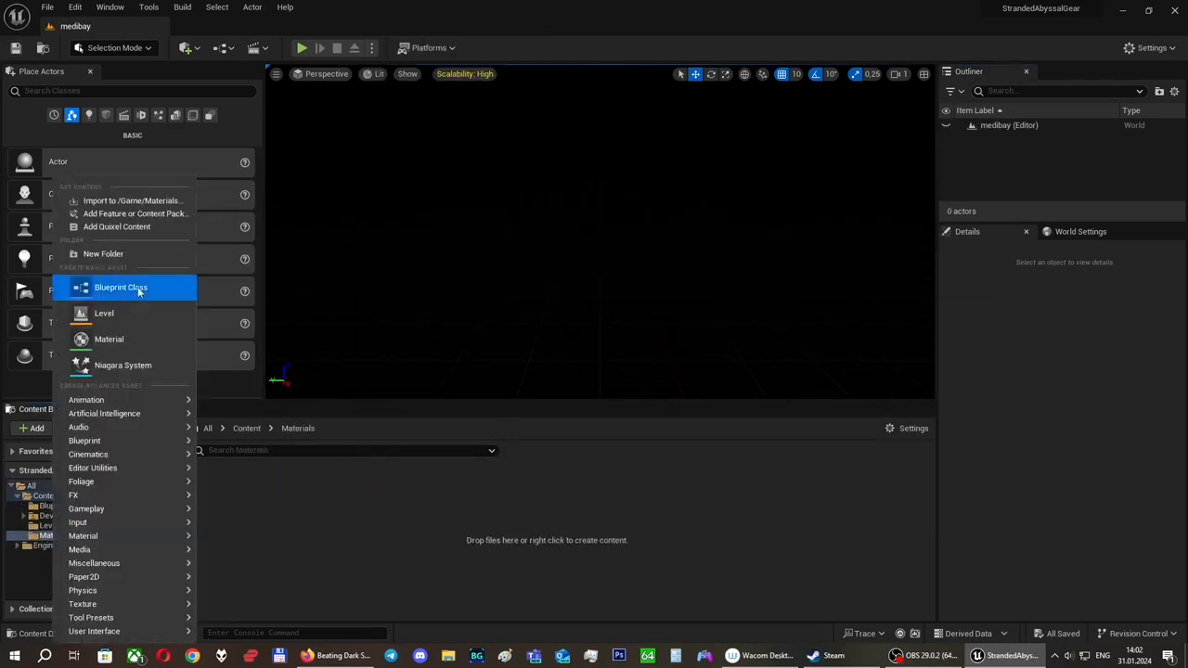
click(104, 253)
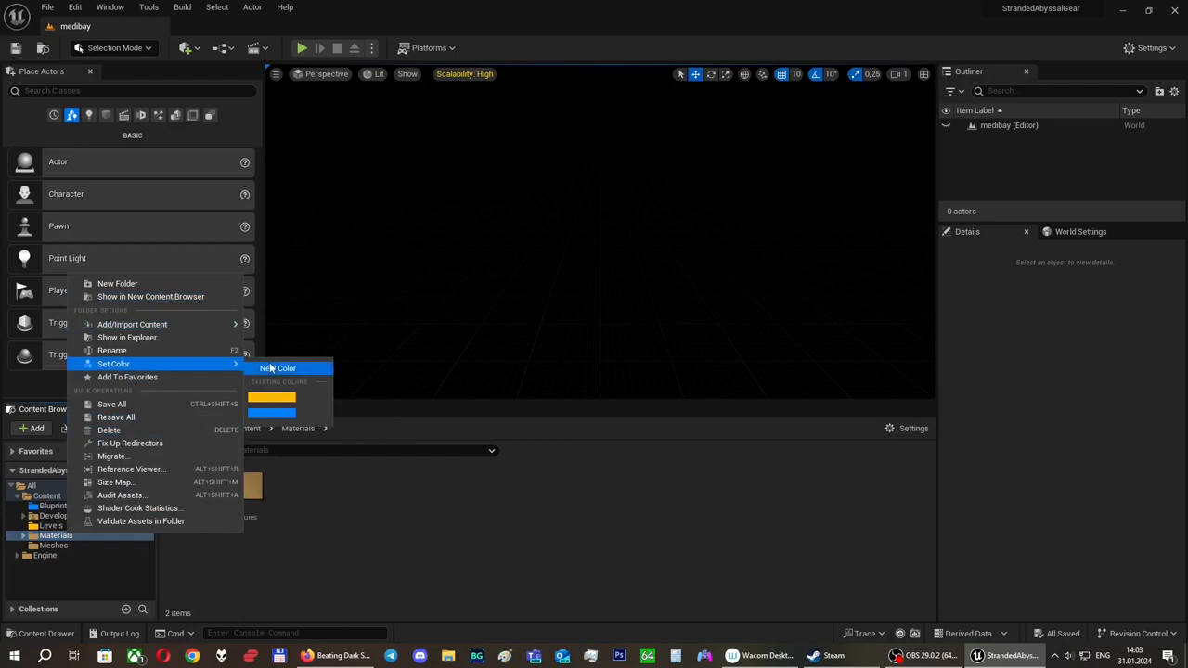
click(279, 368)
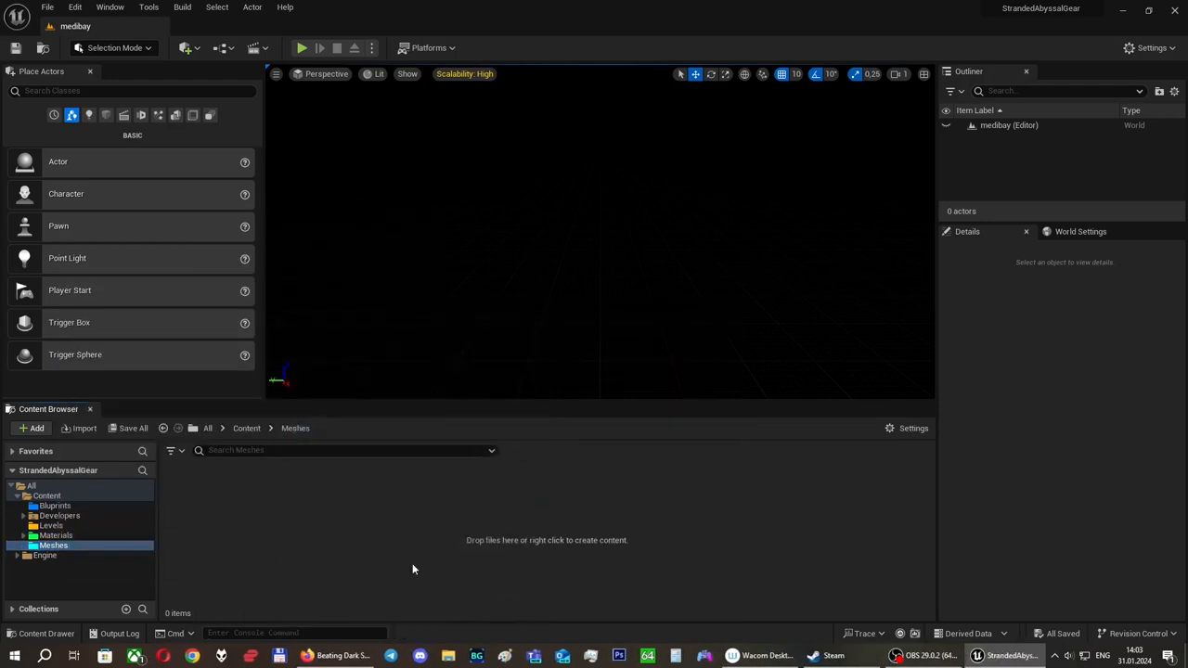
click(50, 525)
text(game inst)
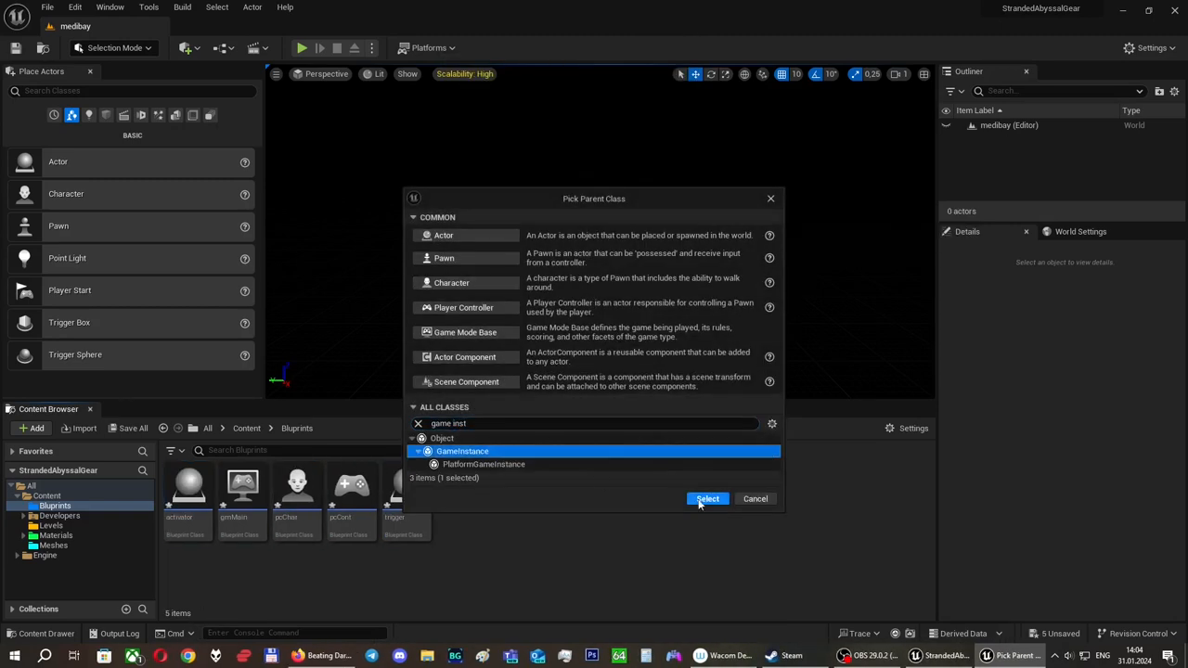
Confirm GameInstance as the parent class of the new blueprint in the Blueprints folder.
click(707, 497)
text(orldViewer)
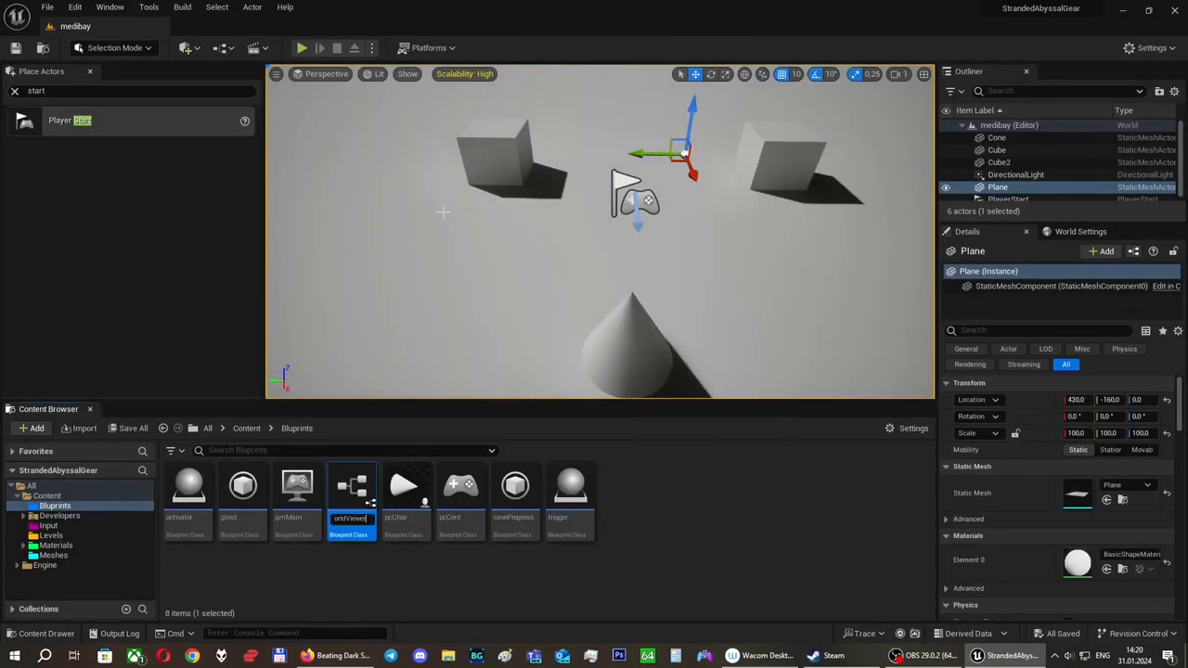
Browse the content folders and place the worldViewer camera actor above the medbay level geometry.
double_click(353, 486)
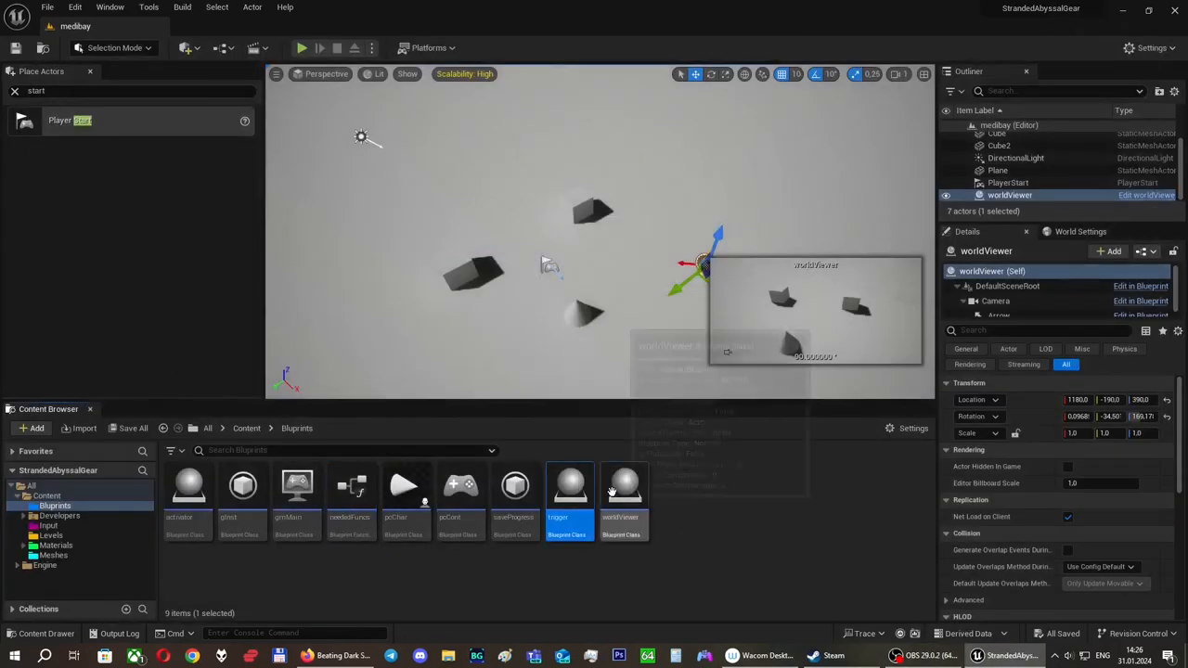
double_click(568, 487)
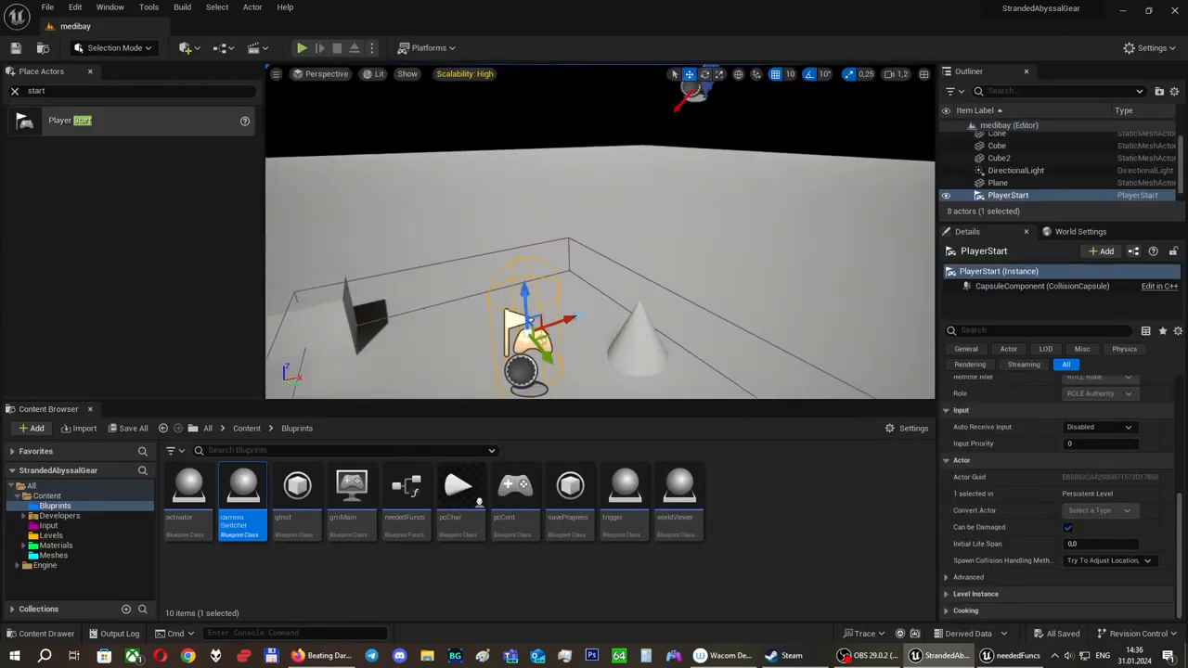
double_click(242, 487)
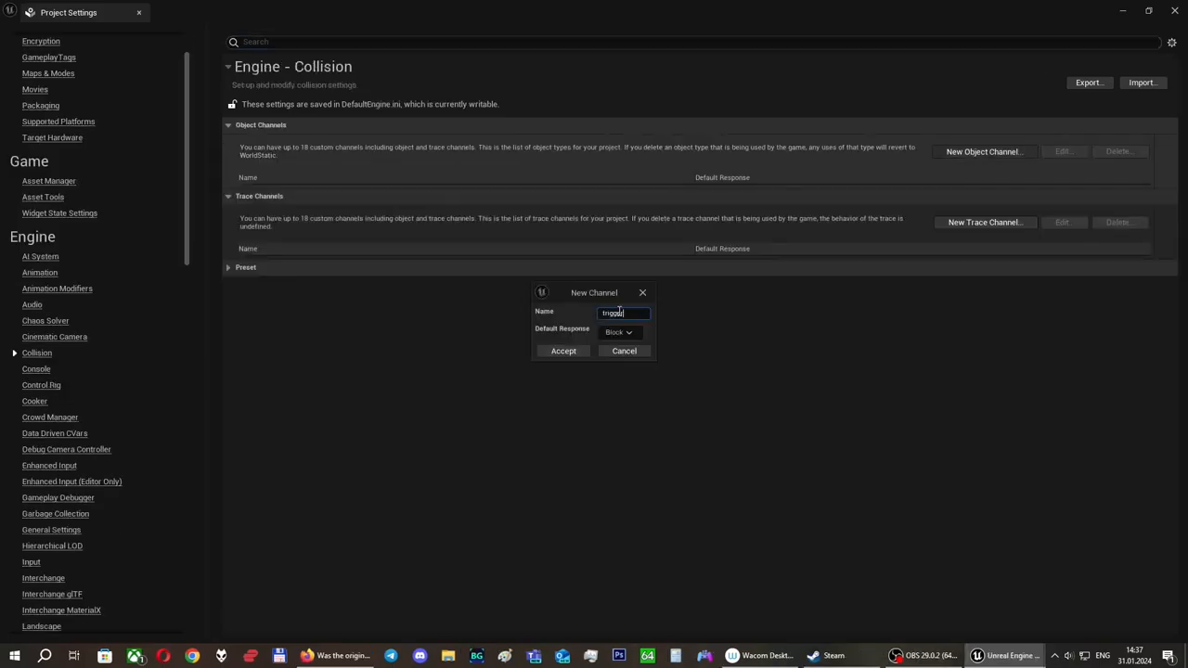
Accept the new collision channel and wire cameraSwitcher's Set Box Extent from its triggerSpace variable.
click(983, 653)
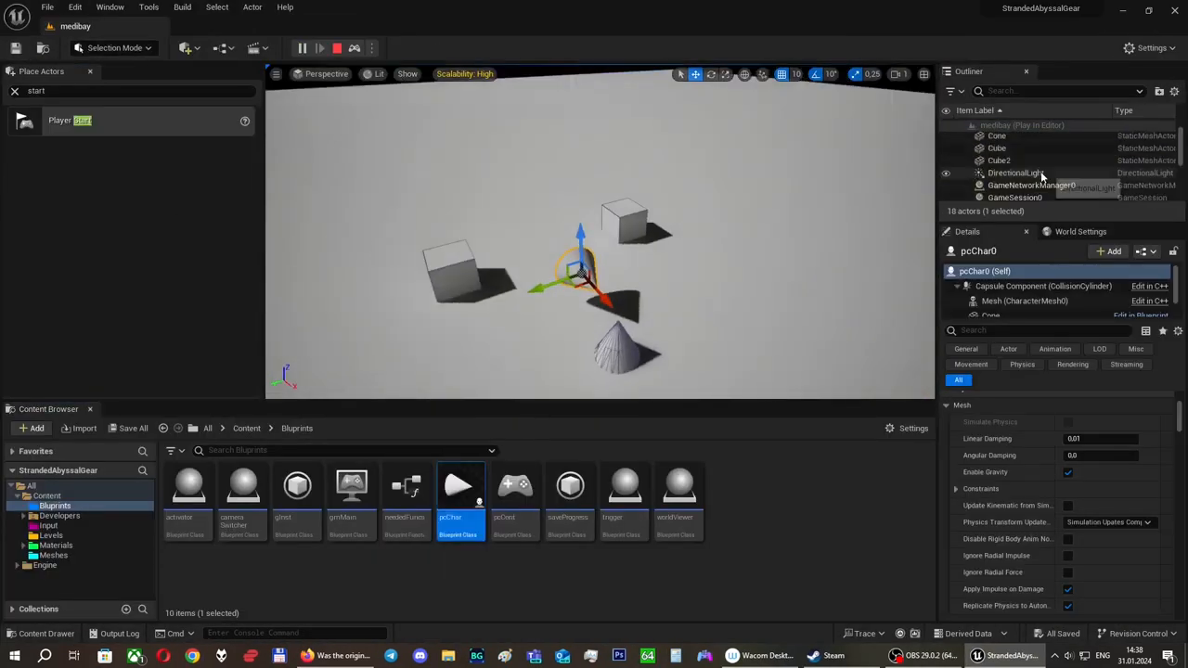
click(1006, 137)
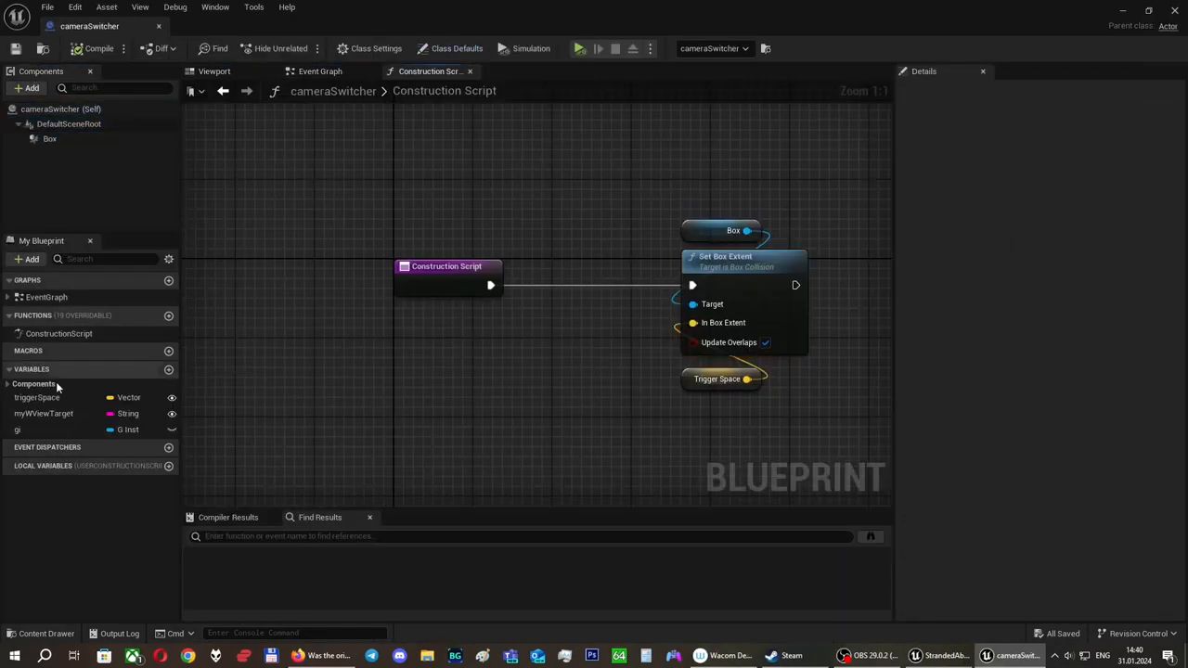
click(323, 71)
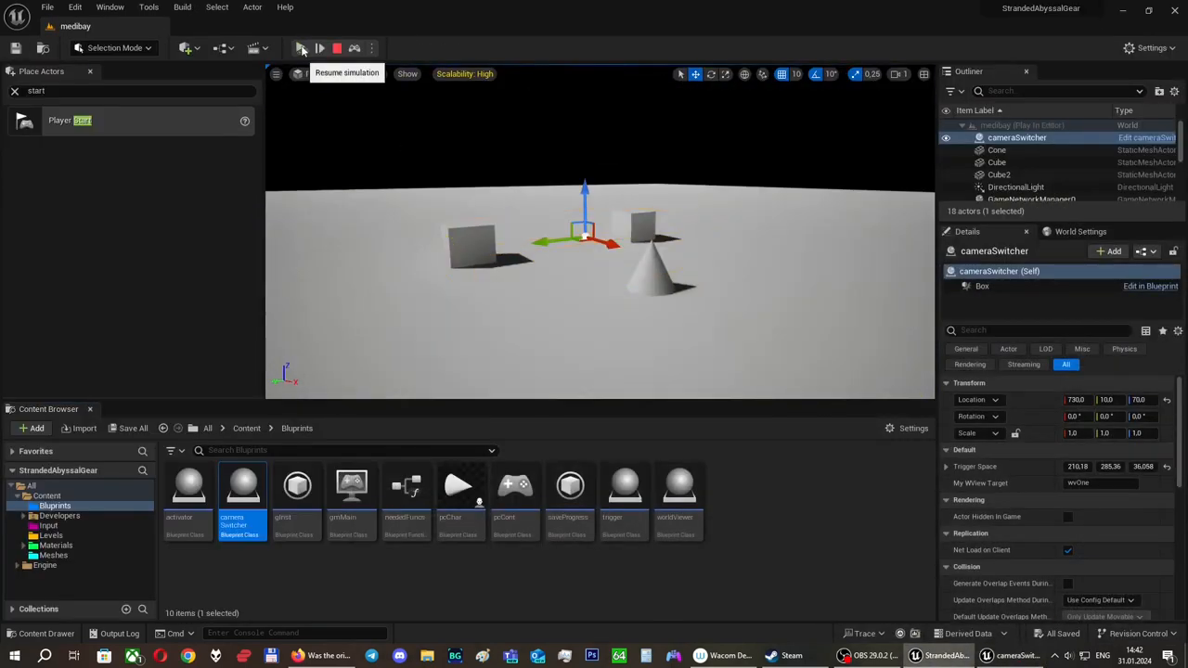
Test the camera switch in the medbay level, then bring up the pcChar blueprint for its movement logic.
double_click(241, 486)
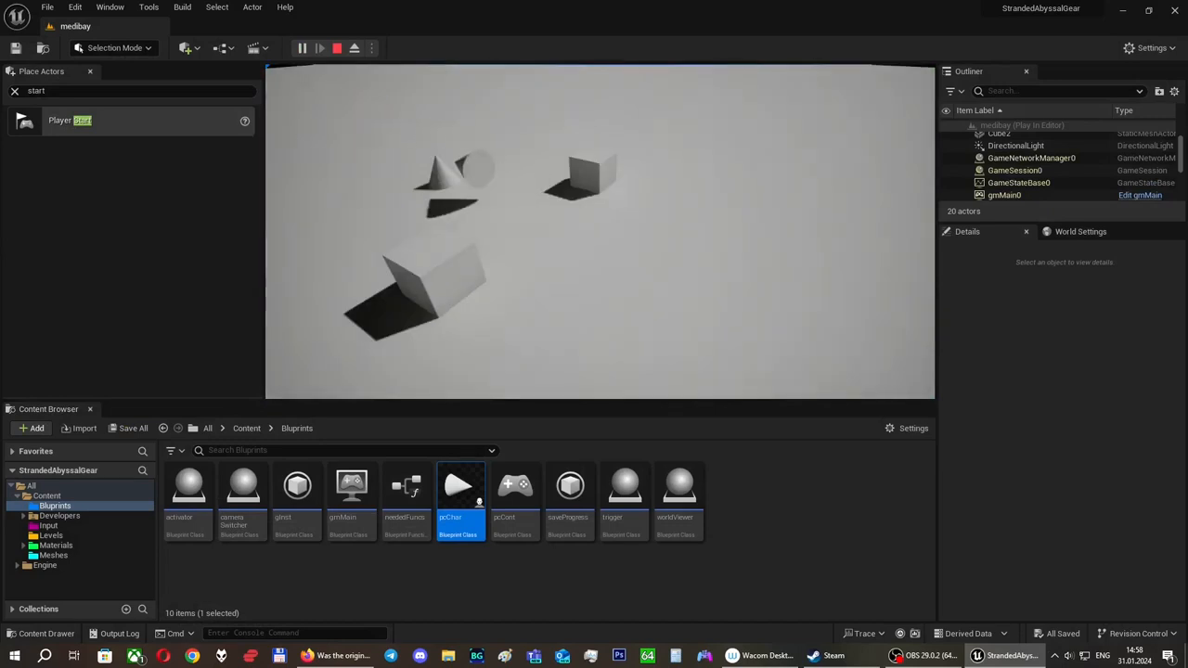
double_click(461, 488)
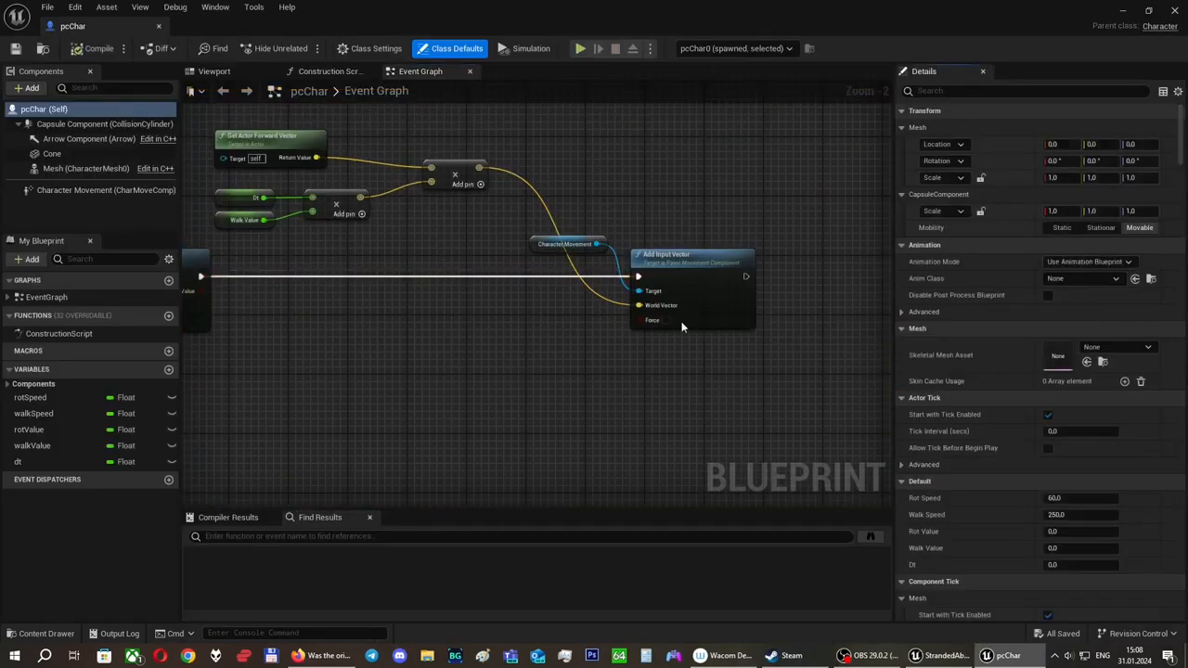
Feed the actor forward vector scaled by walkSpeed into Add Movement Input and play-test the level.
click(102, 190)
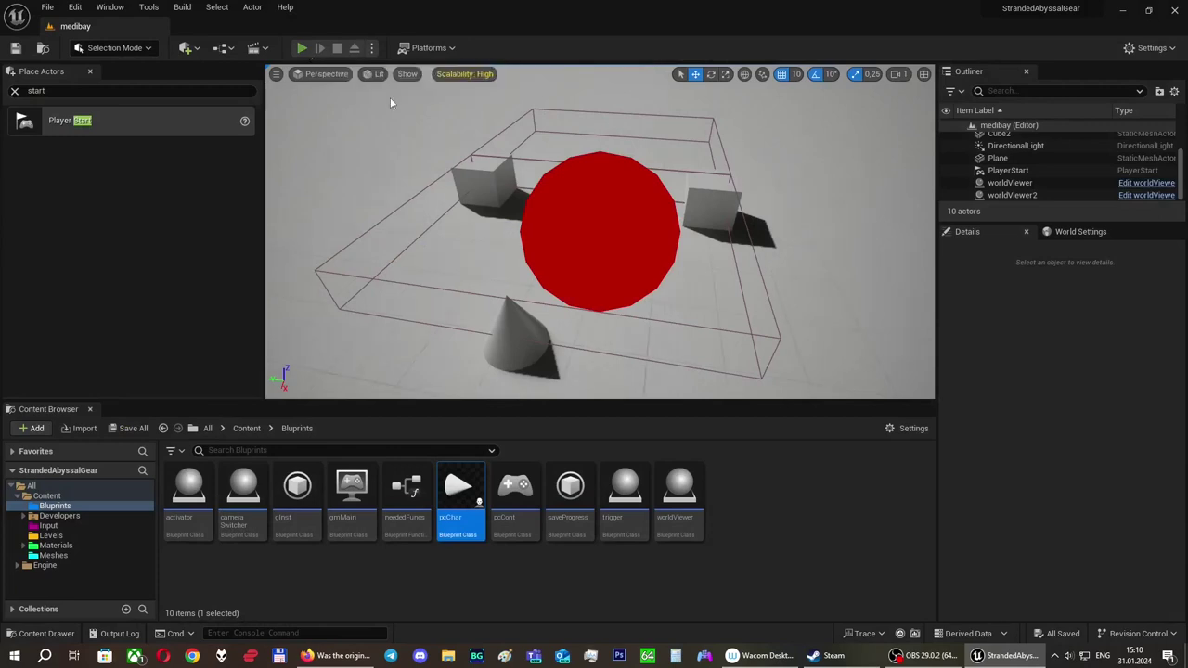
click(297, 48)
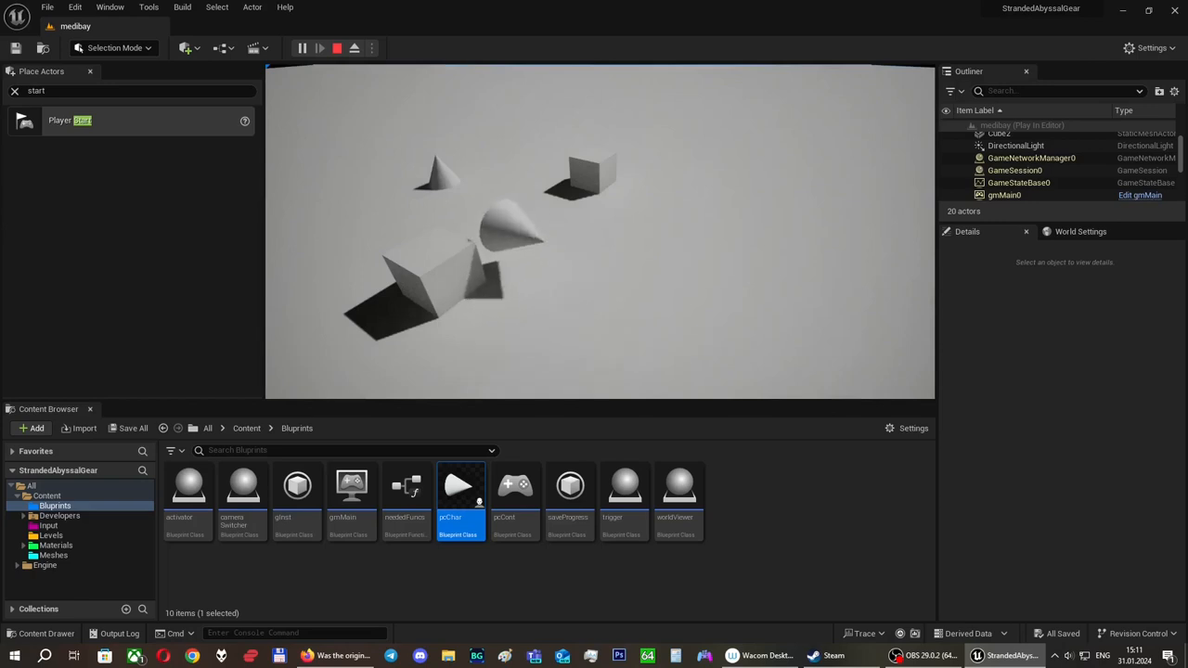
Stop the session, show the Input folder's assets and play the level to steer the cone character.
click(351, 48)
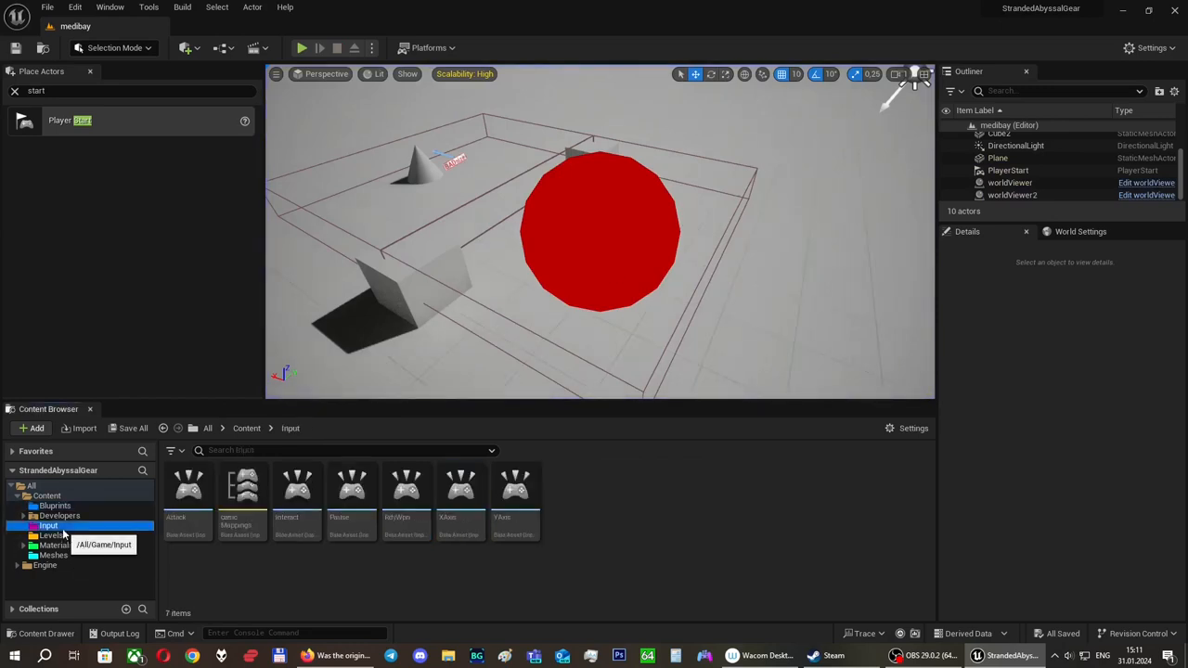
click(242, 486)
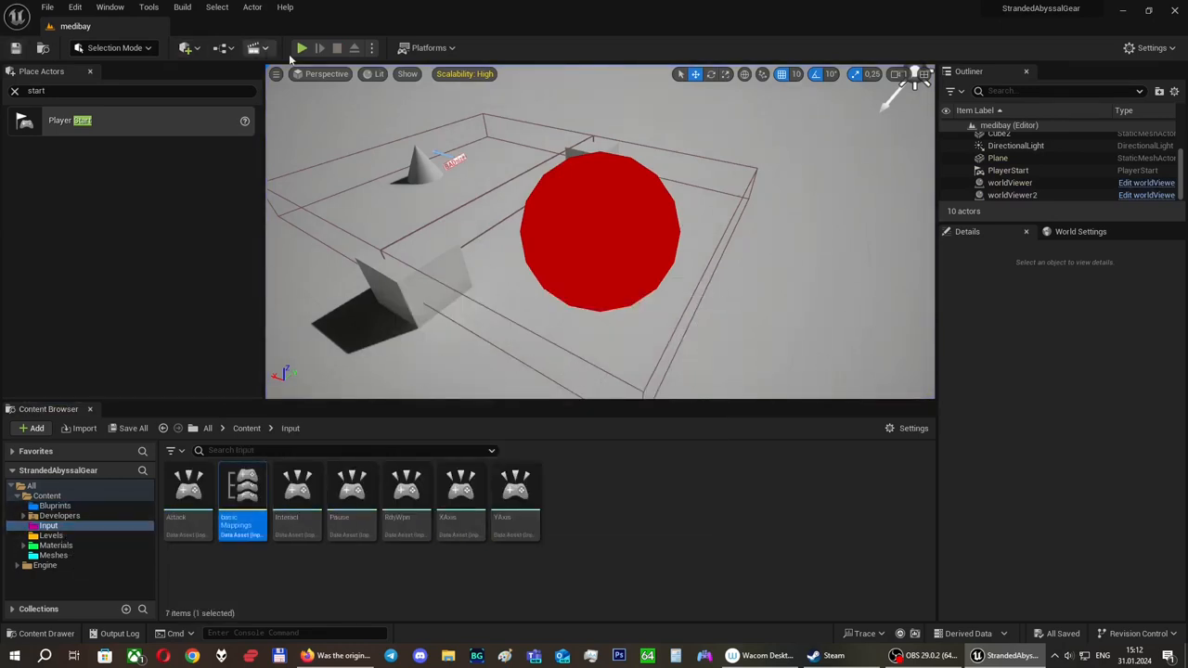
click(299, 48)
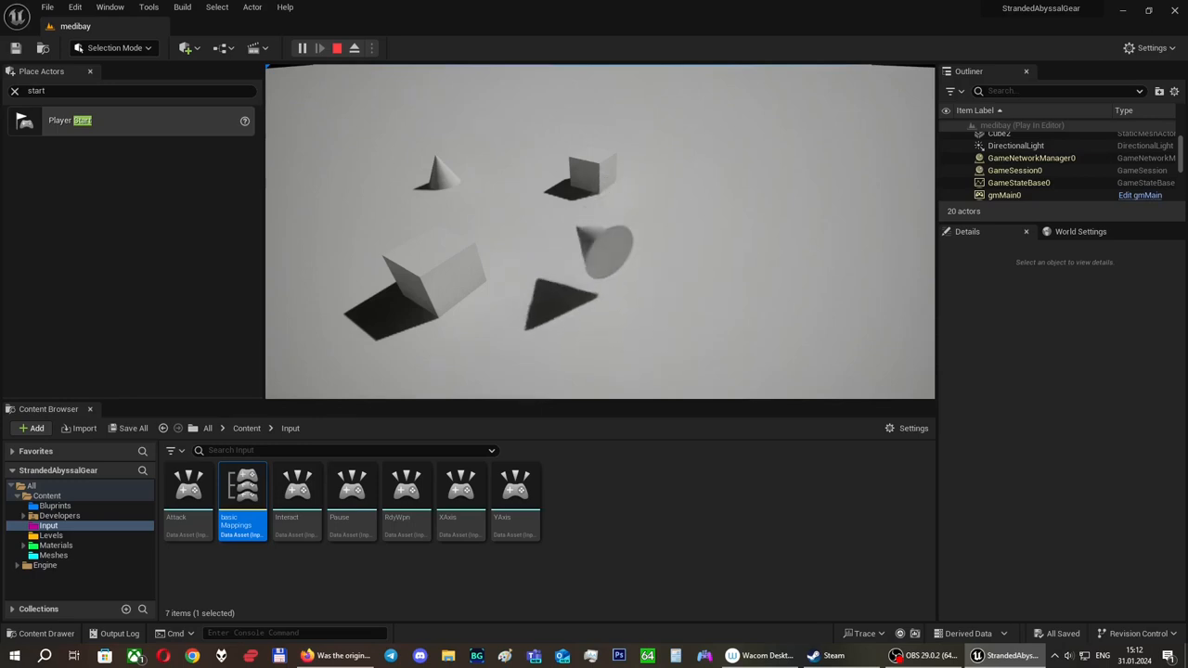
Stop play, give the second XAxis key in basicMappings a Negate modifier, and play-test again.
click(338, 49)
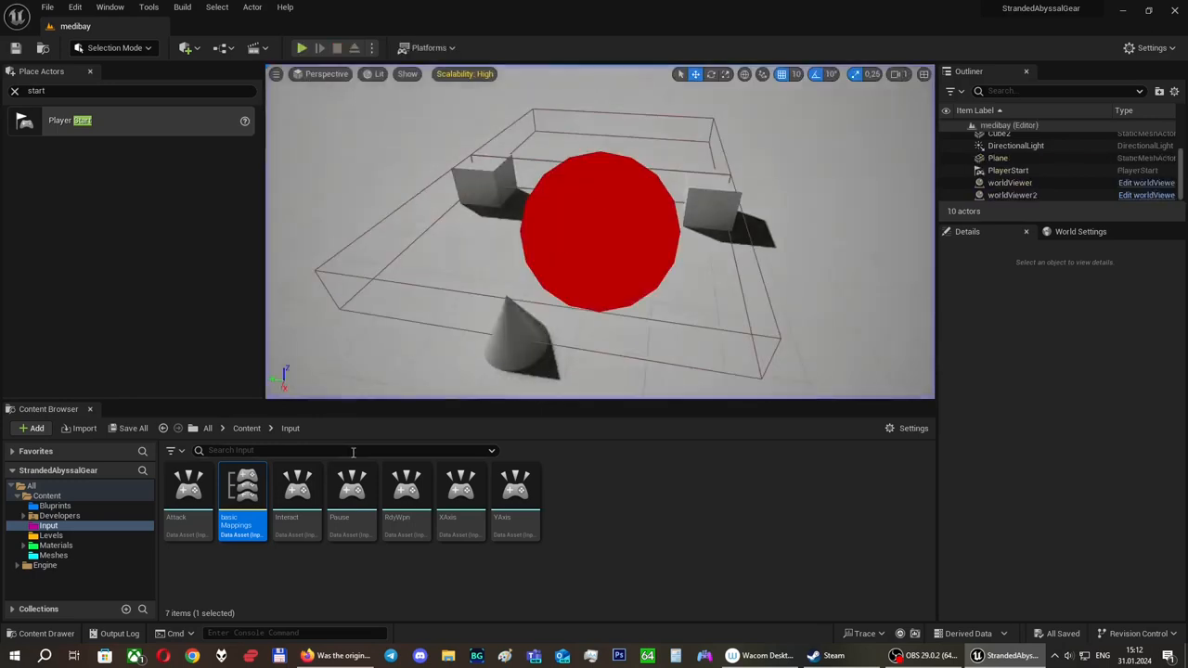
double_click(461, 486)
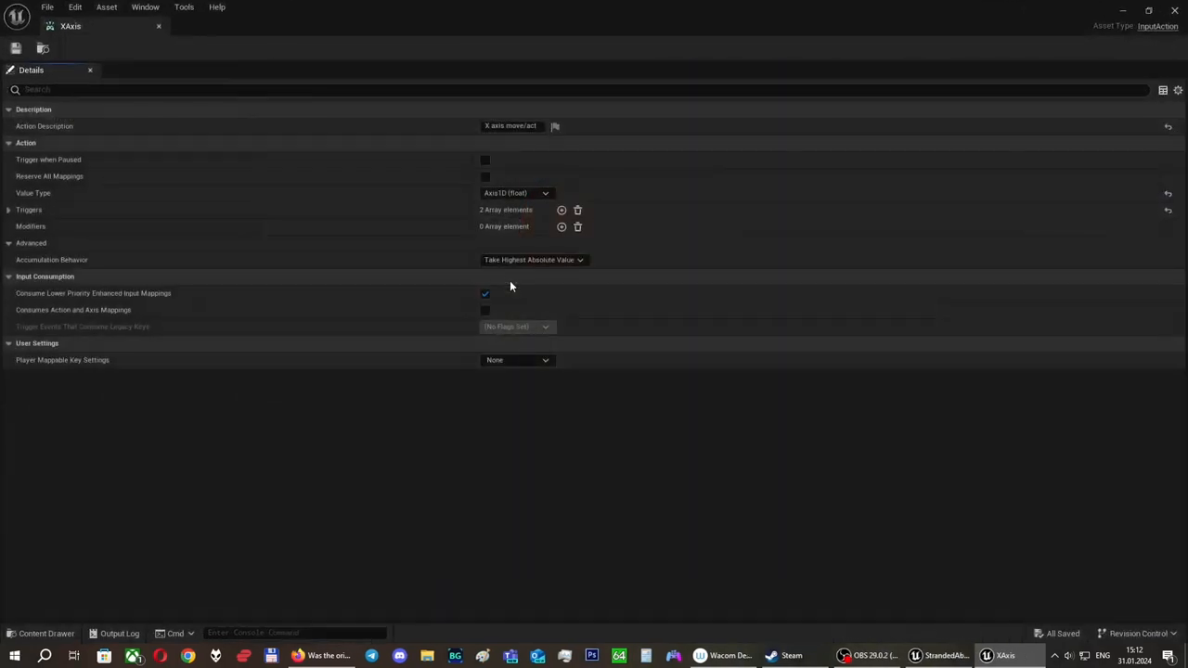
click(10, 208)
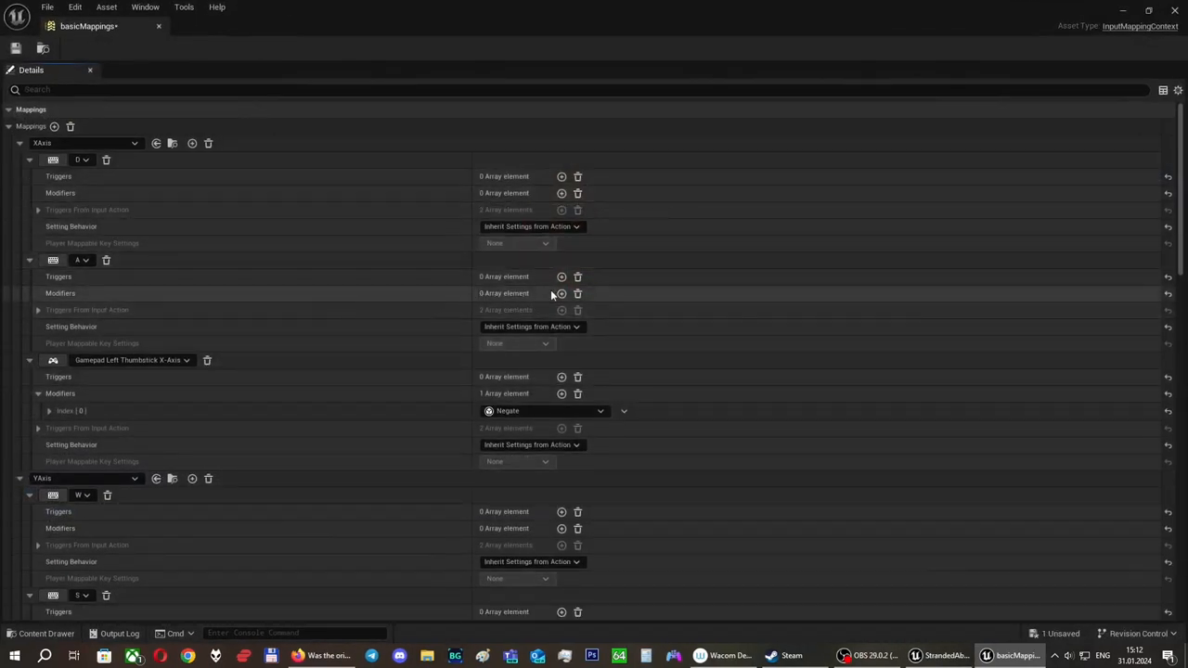
click(561, 293)
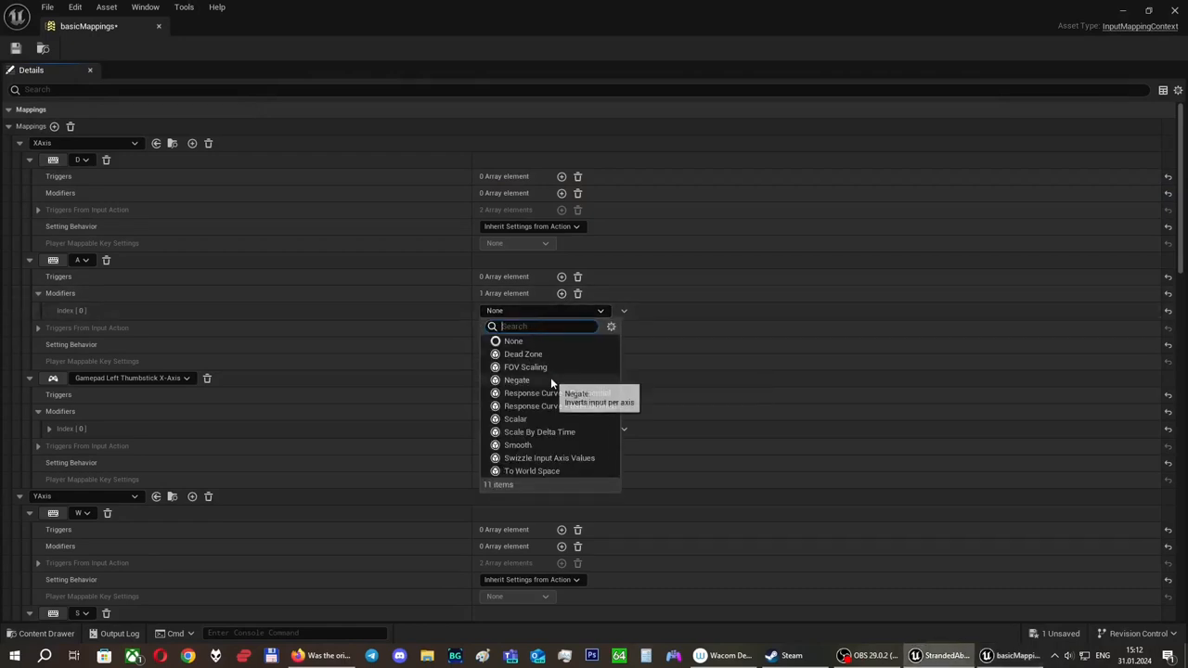
click(516, 379)
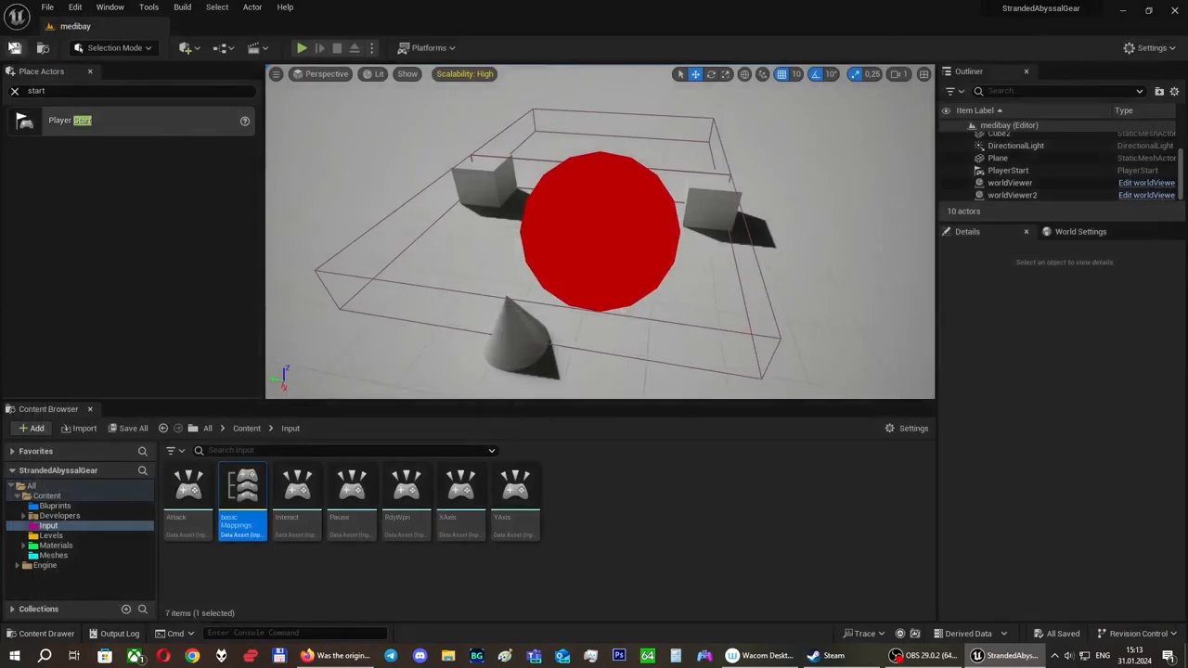
click(299, 48)
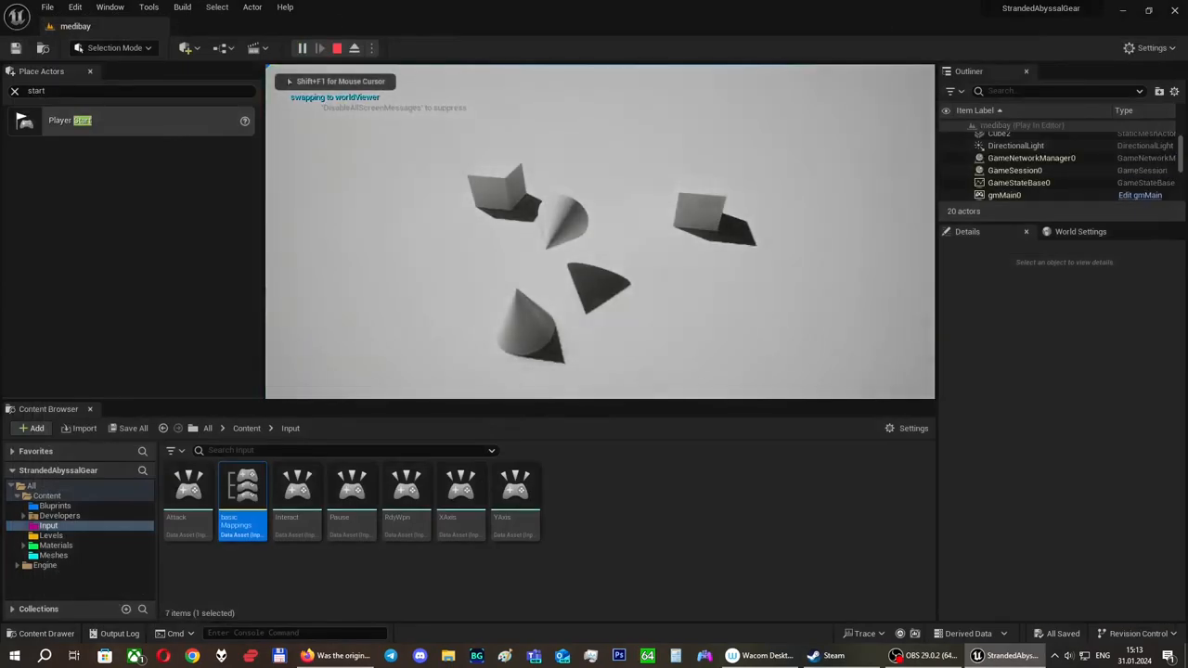